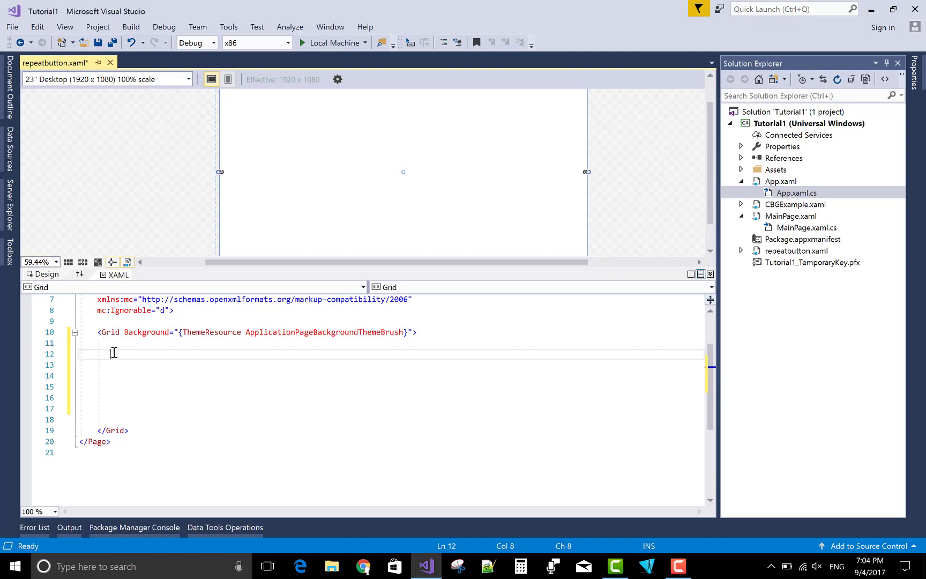
Step: Write <StackPanel Margin="50" Orientation="Vertical"> inside the Grid and close its tag
text(<sta)
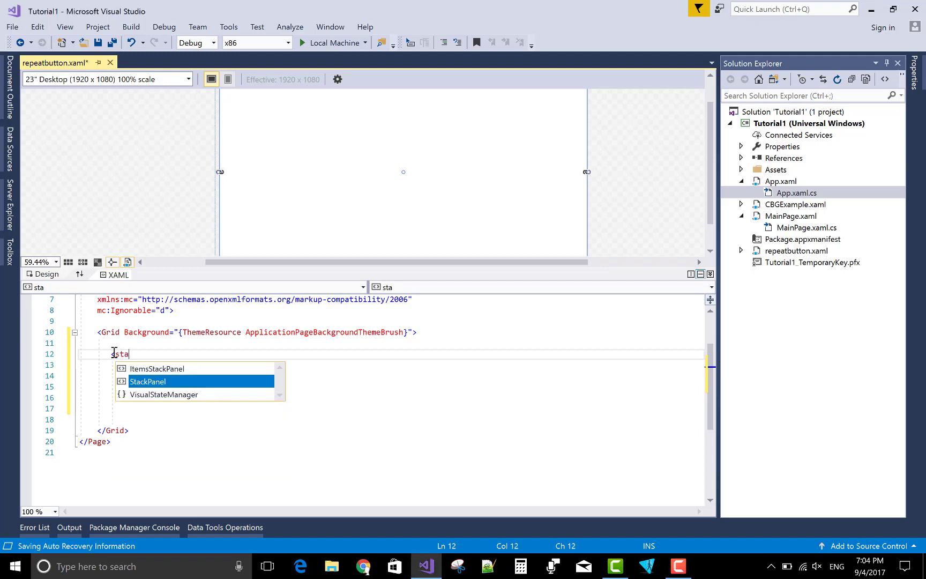
text(ckPanel Margin=")
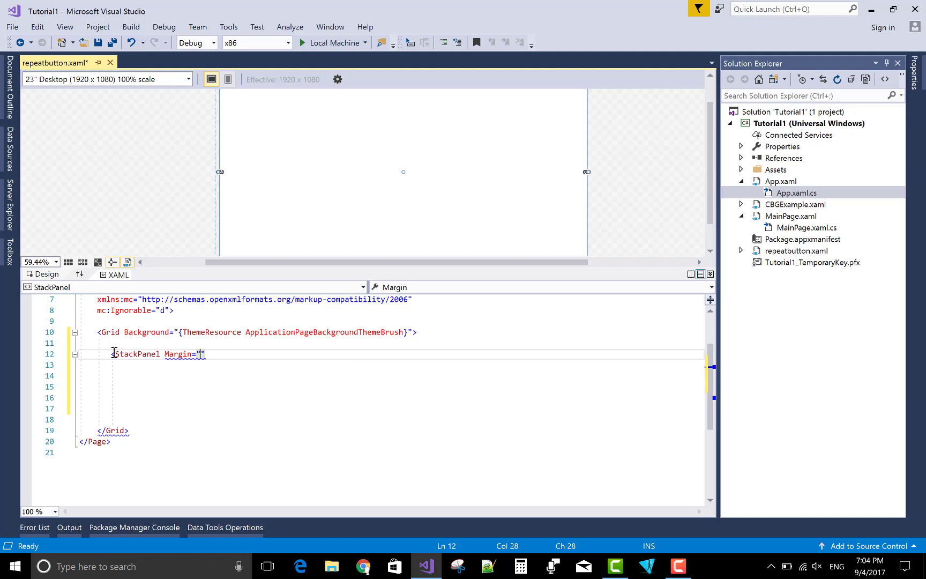
text(50)
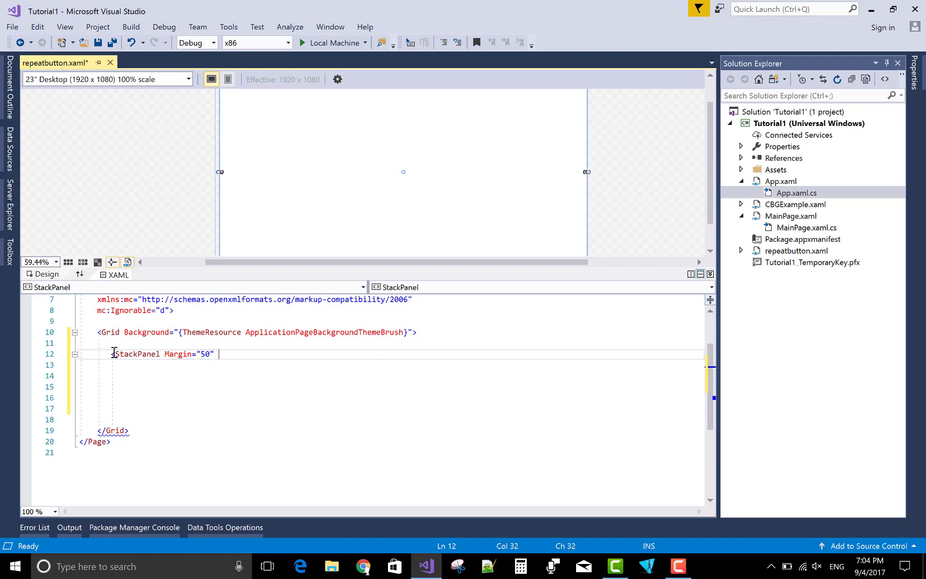
text(on="Vertical)
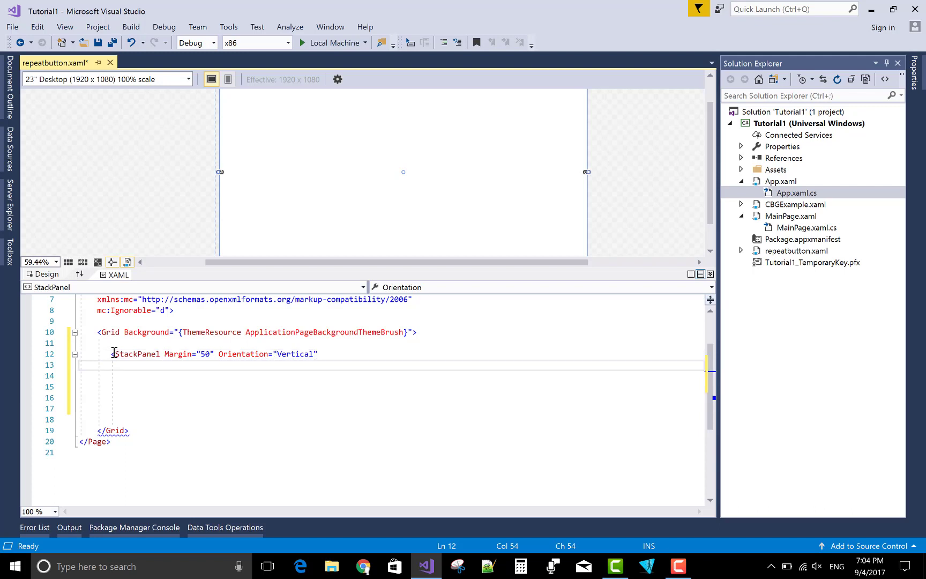
key(Backspace)
text(>)
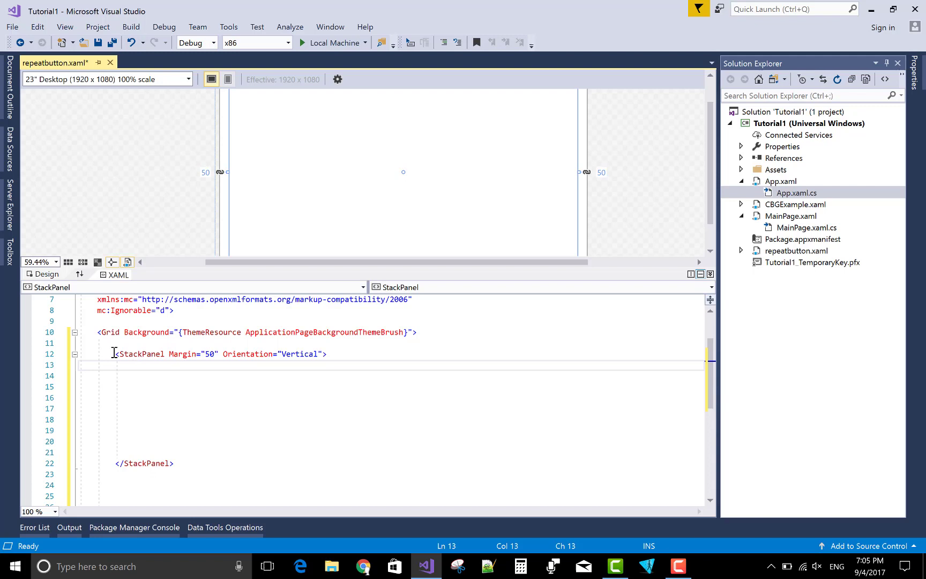
Step: Write a self-closing TextBlock x:Name="firsttext", Text="Click the button to get the result", Margin="25"
text(<tex)
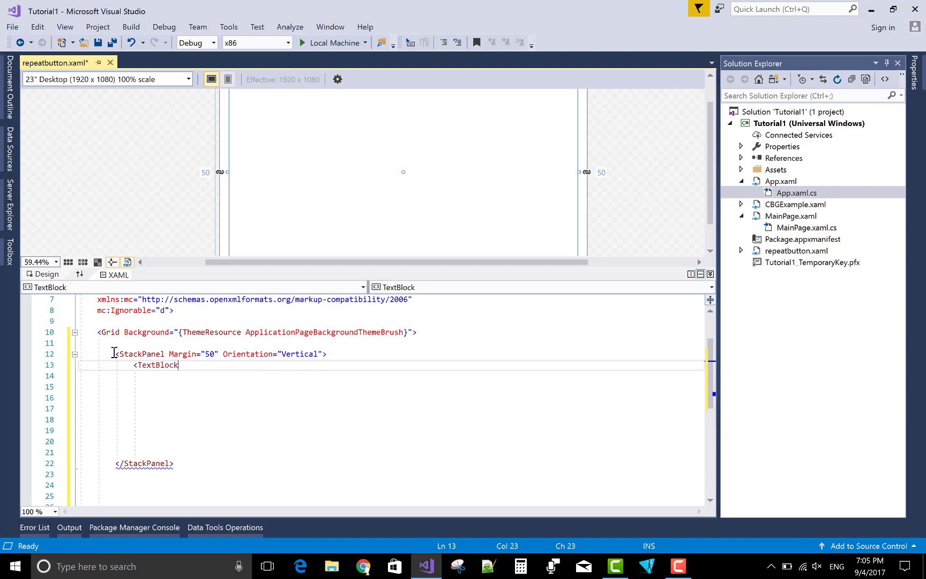
text(x:Name=")
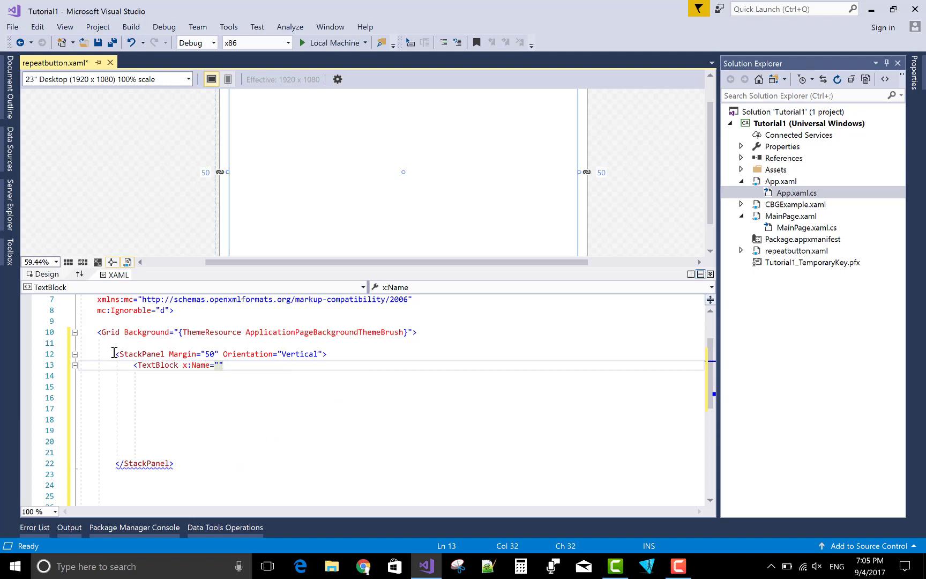
text(fi)
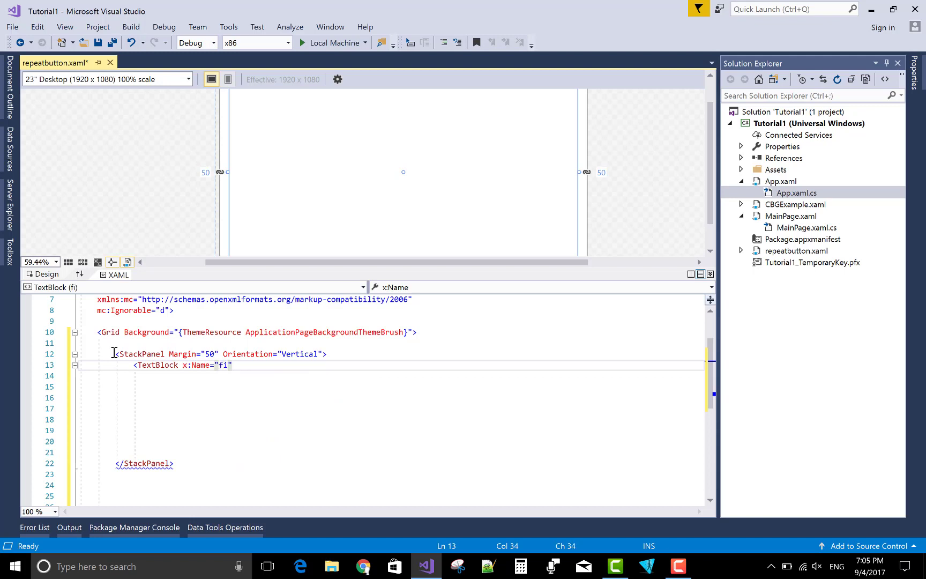
text(rsttext)
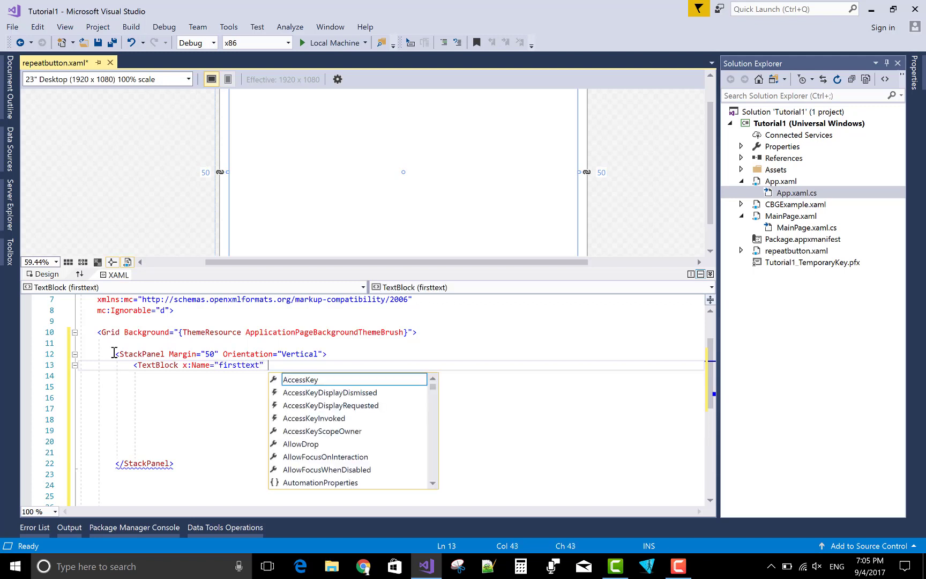
text(Text=")
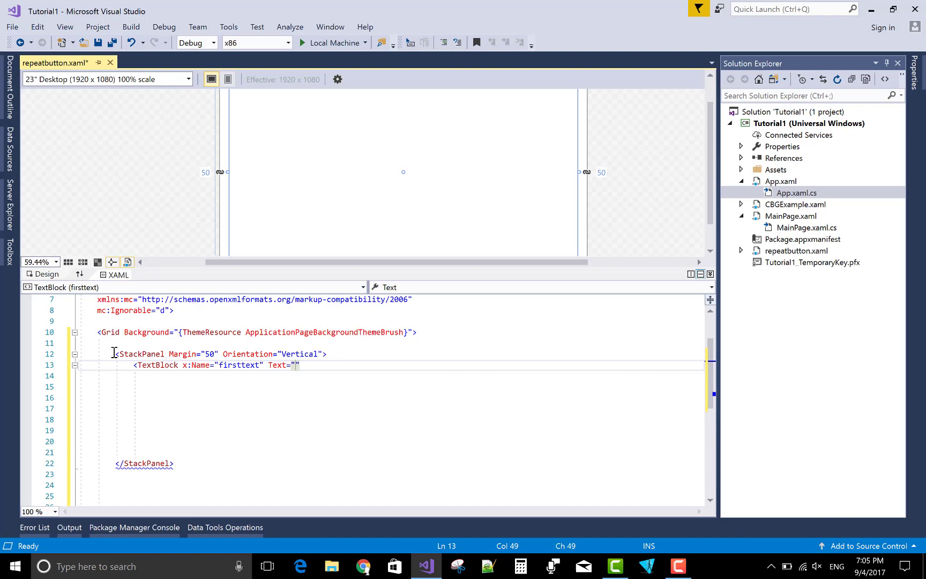
text(Click)
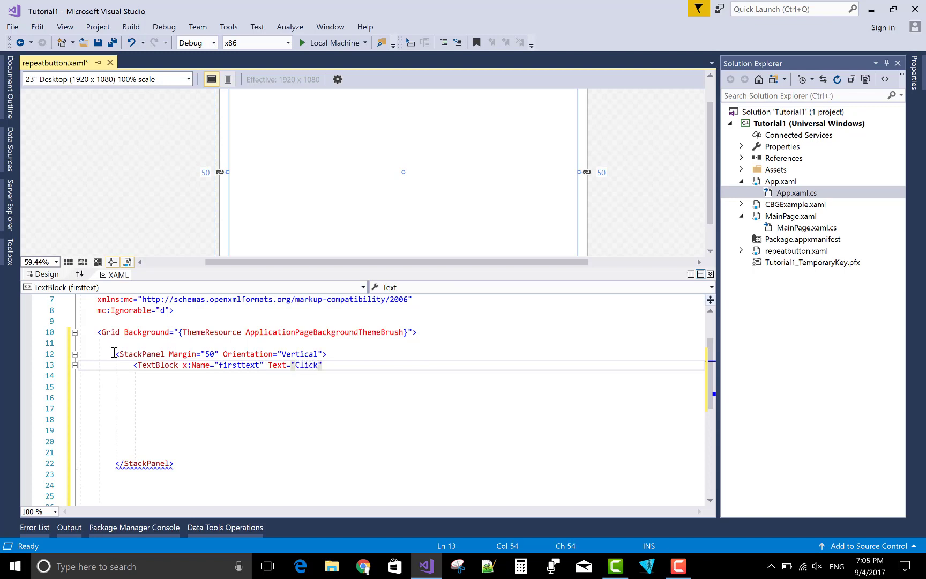
text(the)
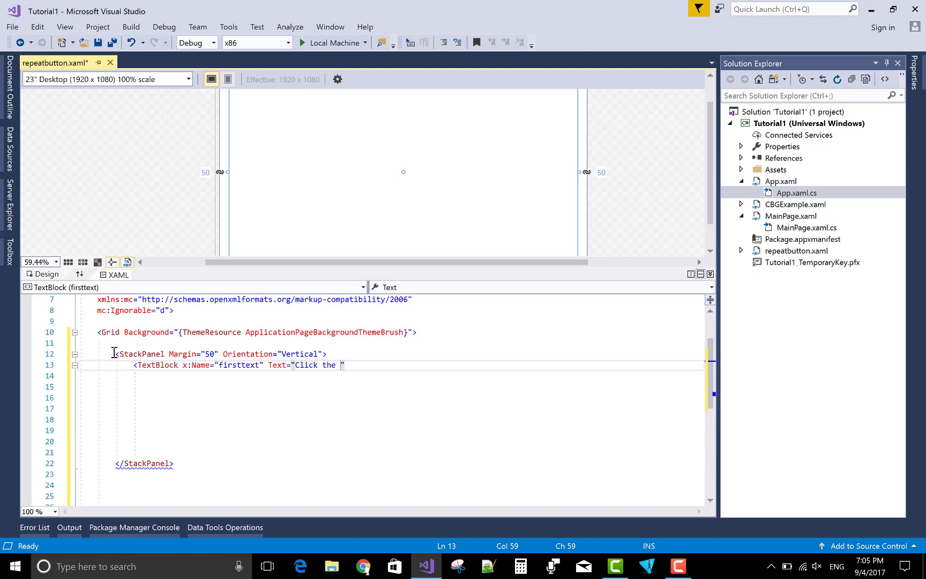
text(button)
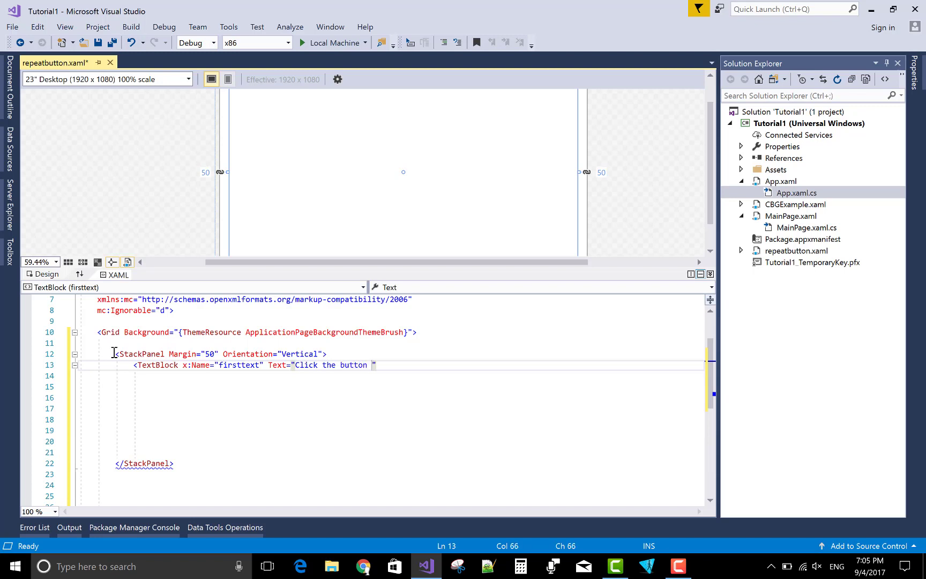
text(to get the)
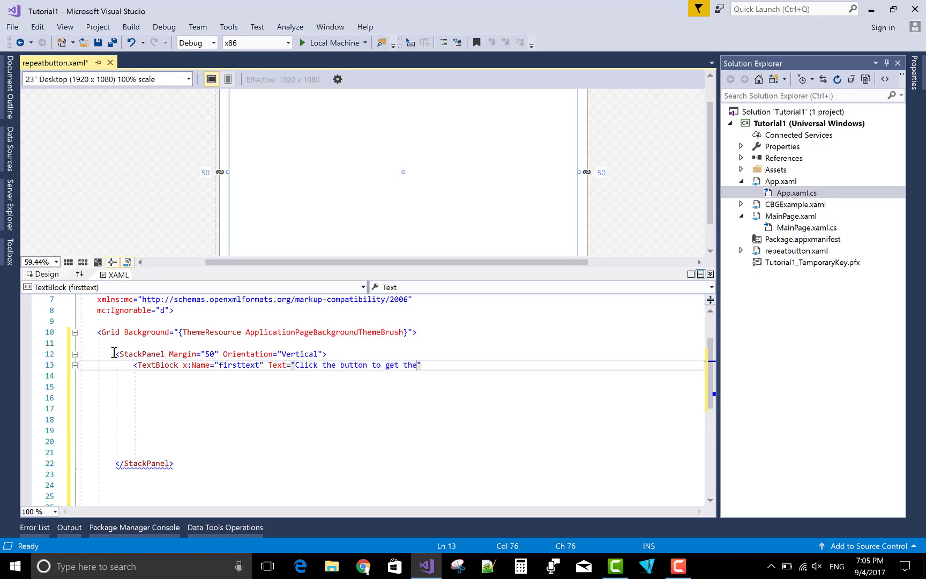
text(result)
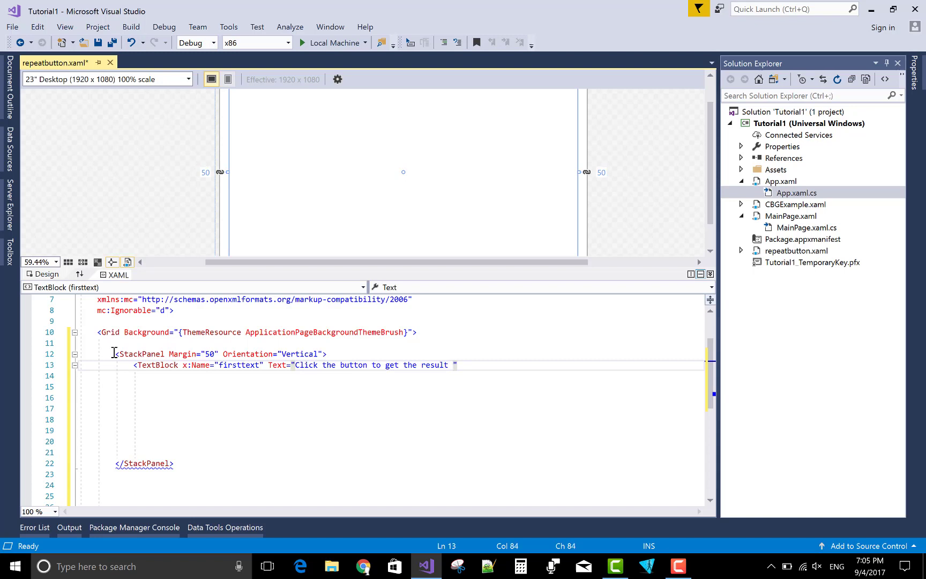
key(Backspace)
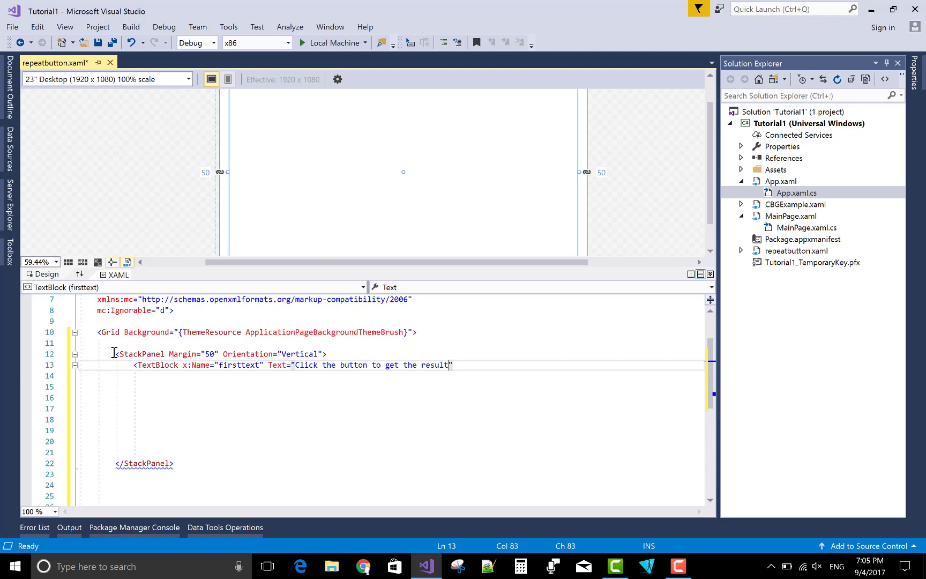
text(margin=")
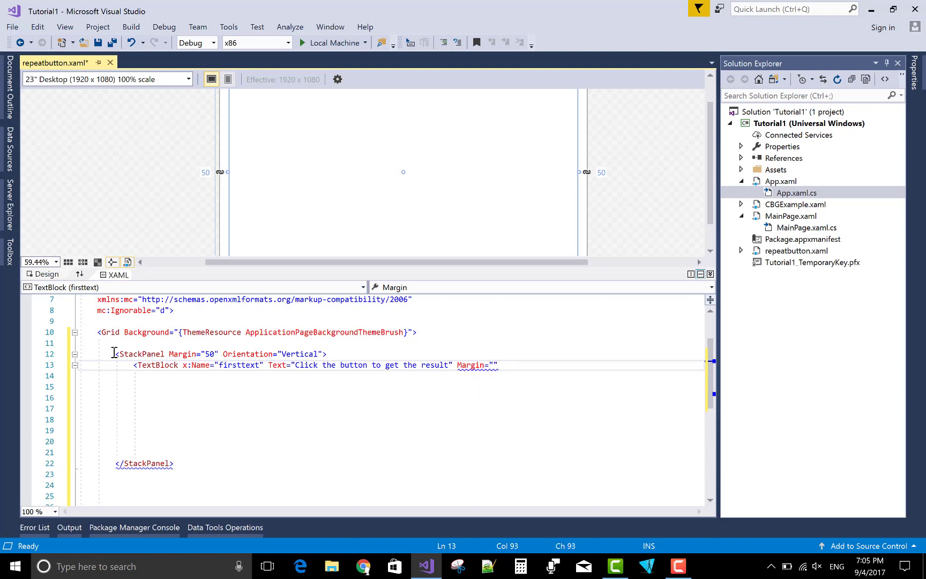
text(25)
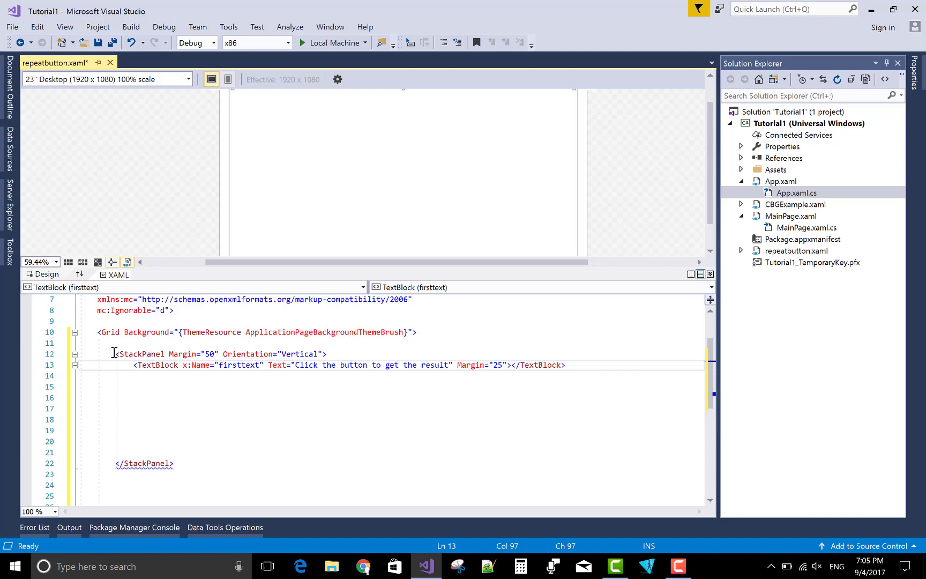
key(Backspace)
text(/)
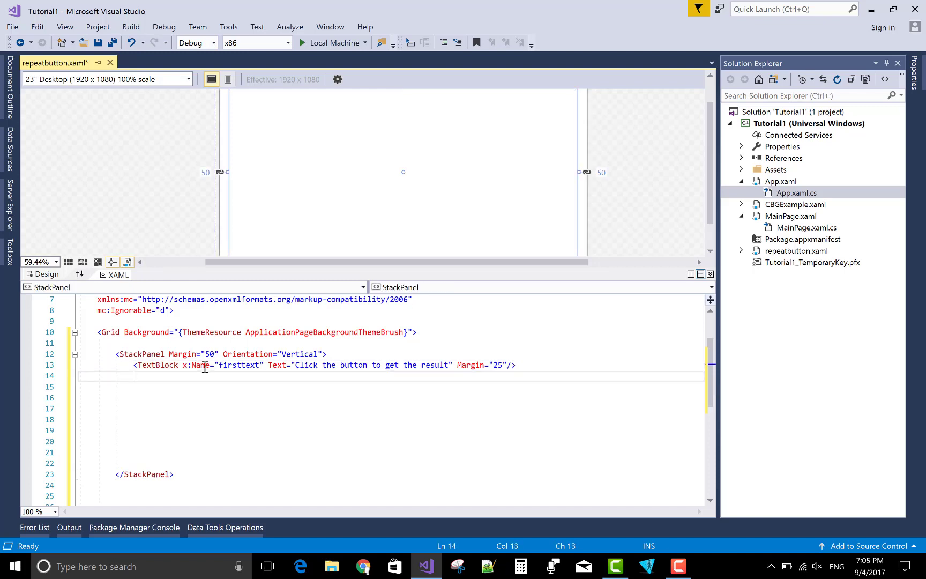
Step: Start a RepeatButton x:Name="repeat1" with Content="Increase Number"
text(<)
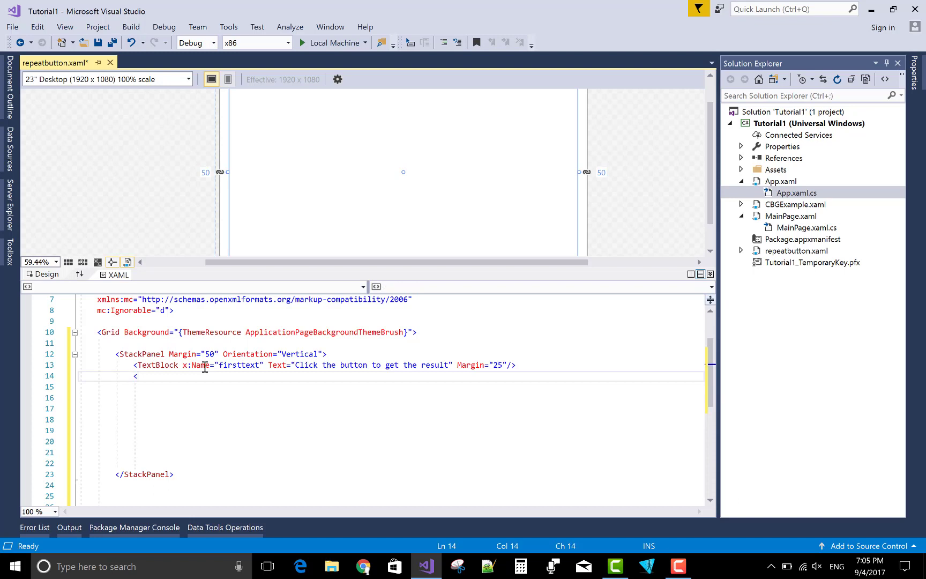
text(RepeatButton x:Name=")
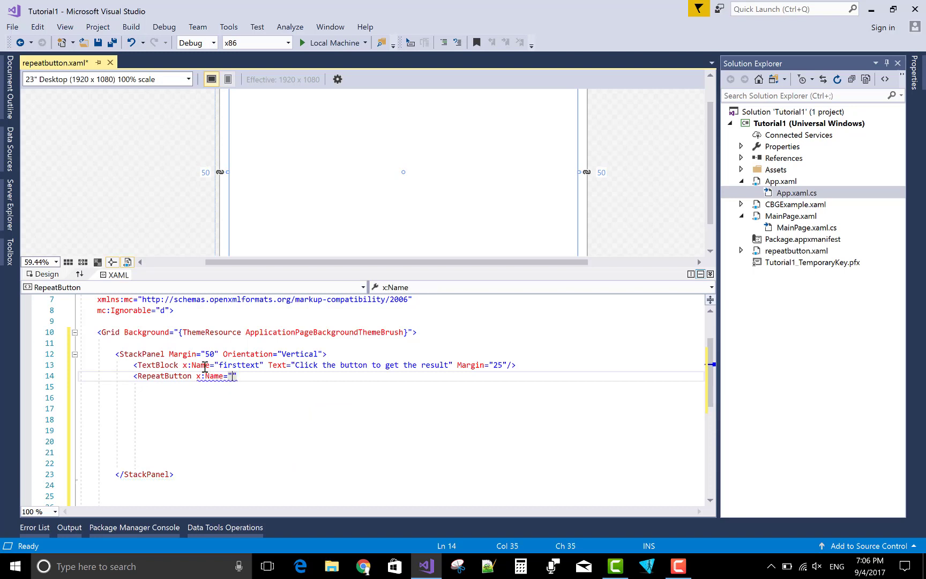
text(repeat)
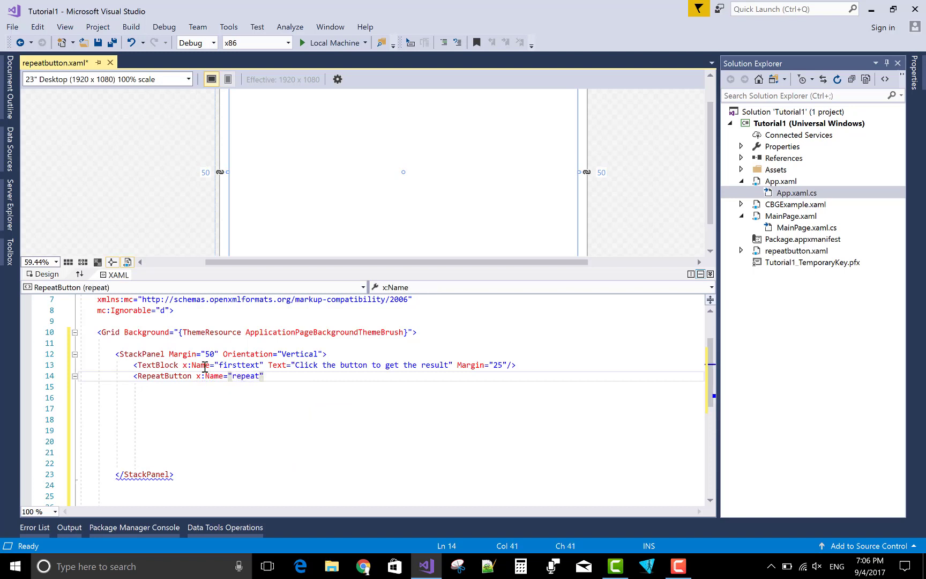
text(1)
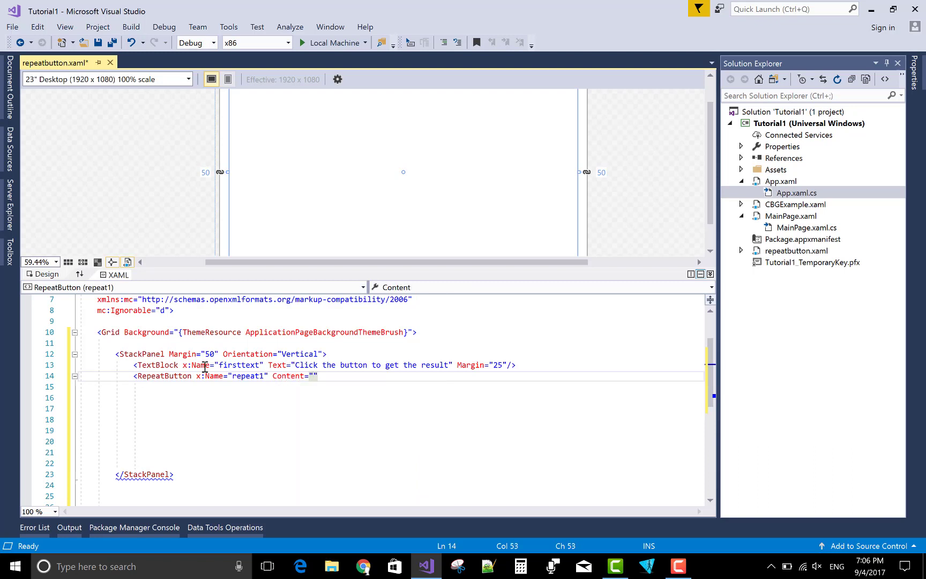
text(Increse)
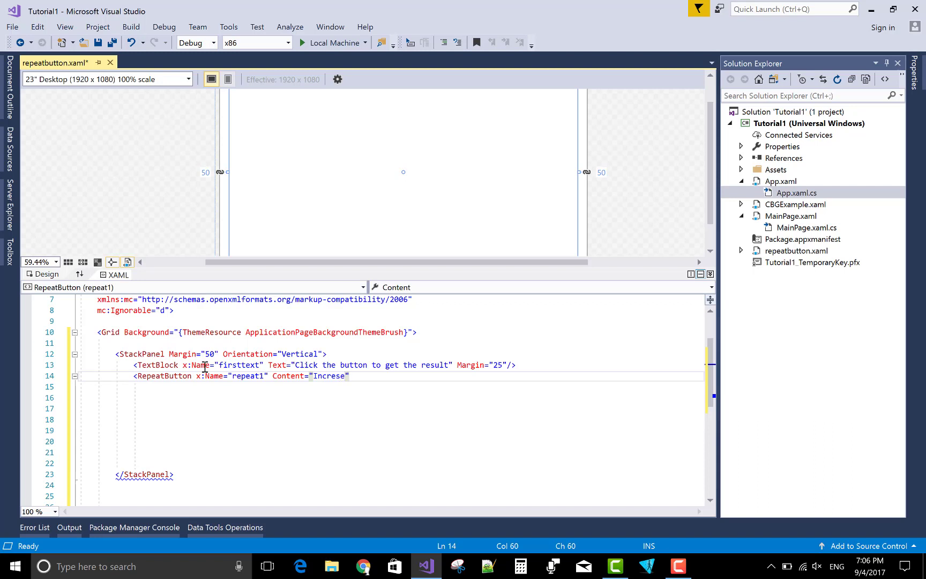
text(a)
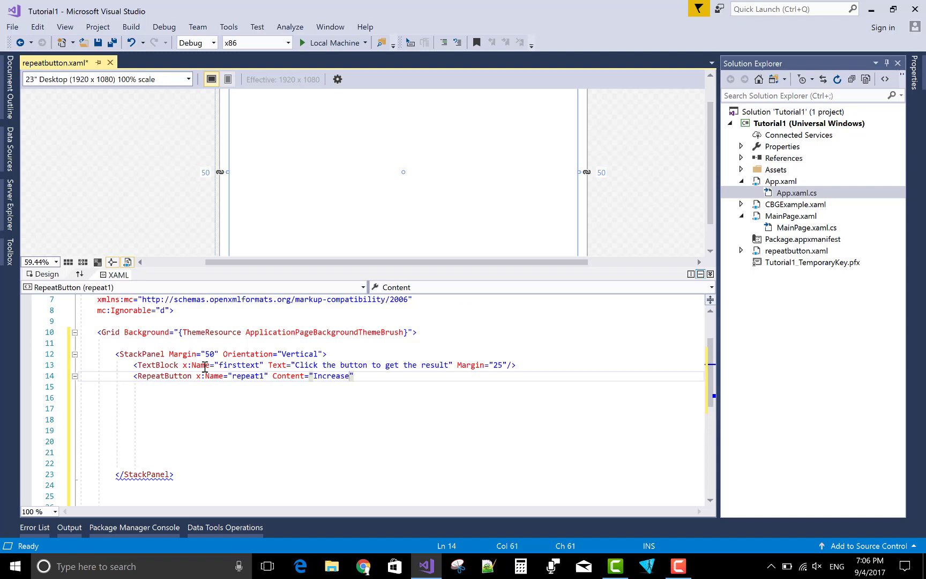
text(Di)
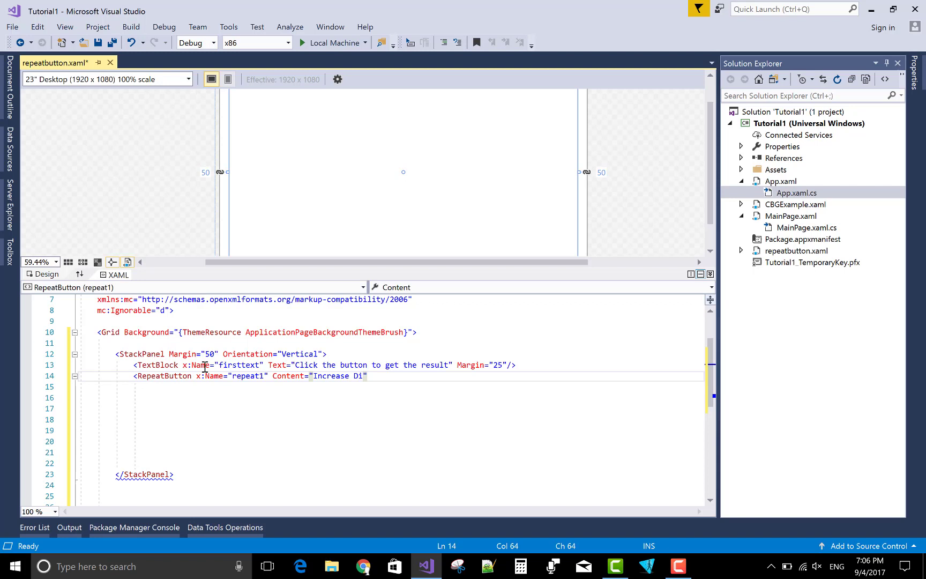
text(Numbe)
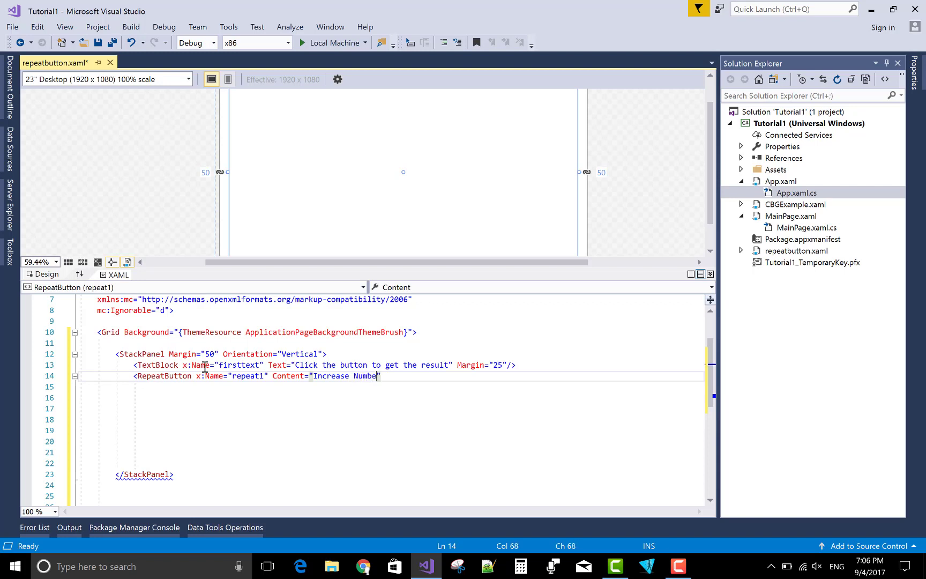
text(r)
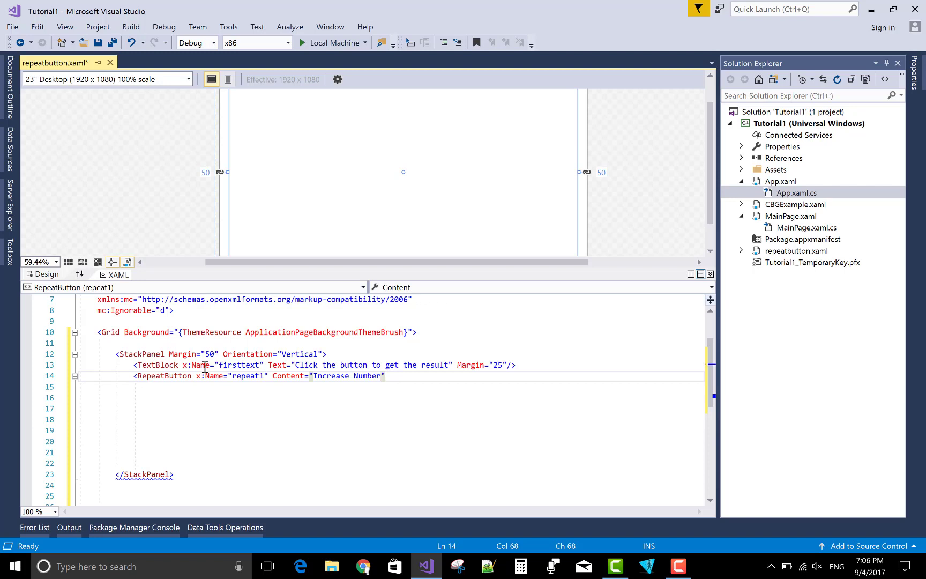
Step: Give repeat1 Interval="200", Delay="500", Click="repeat1_Click" and Margin="10"
text(in)
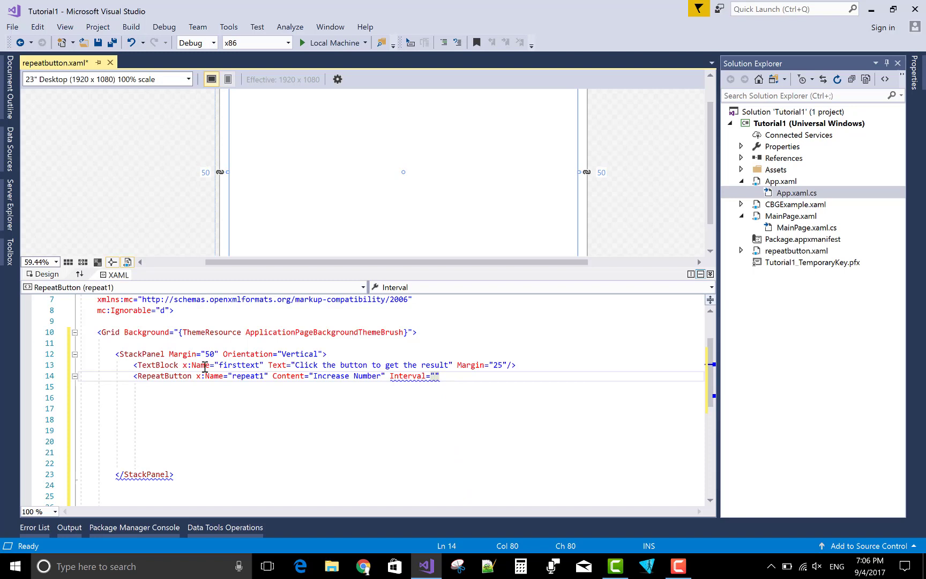
text(200)
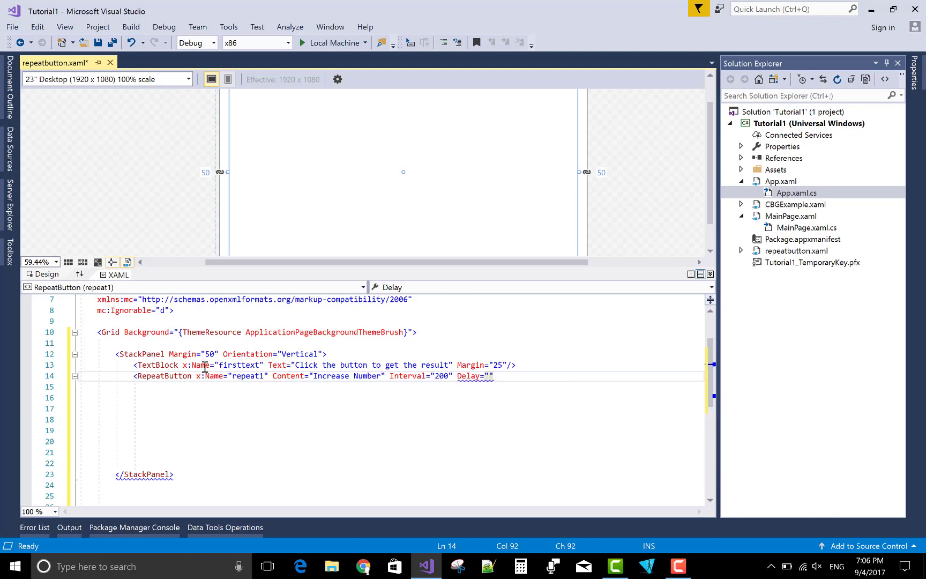
text(500)
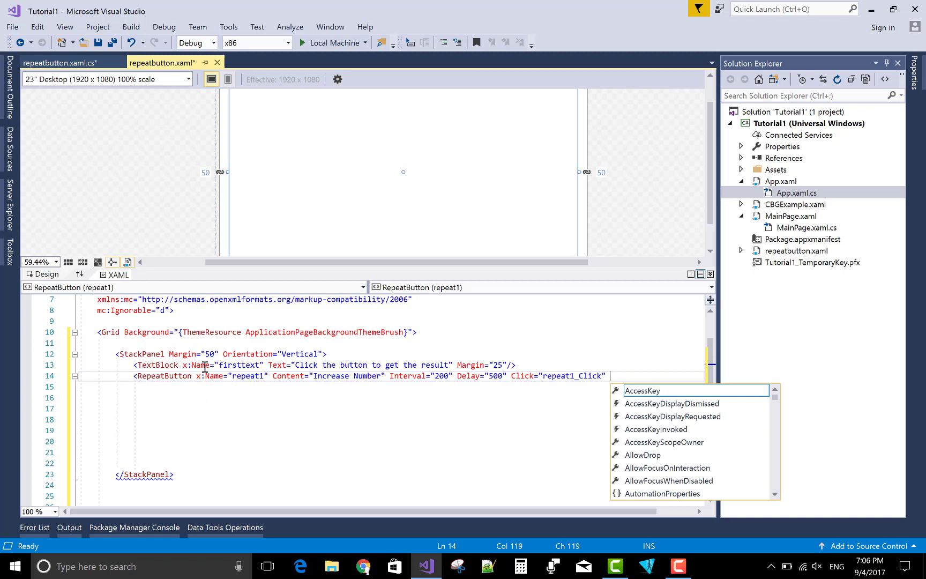
text(mar)
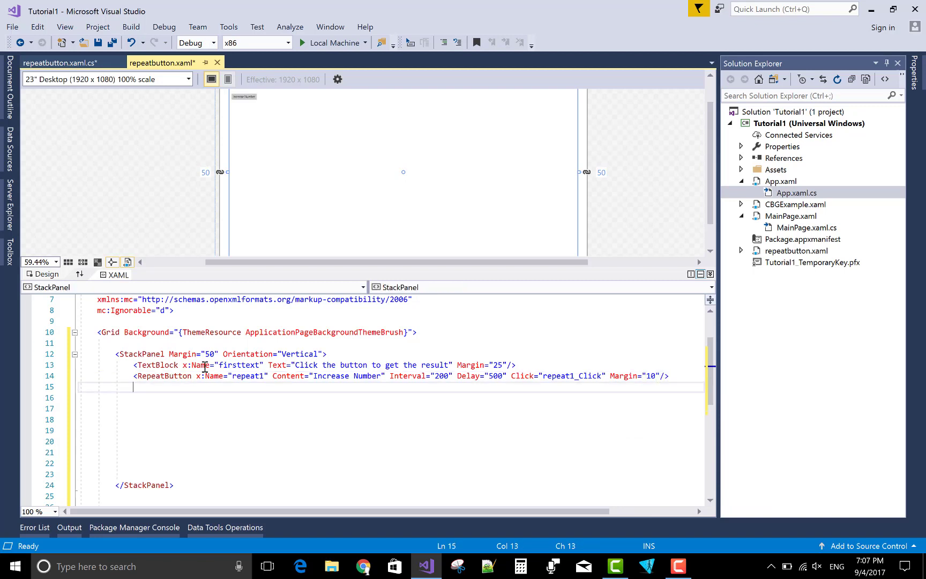
mouse_move(674, 372)
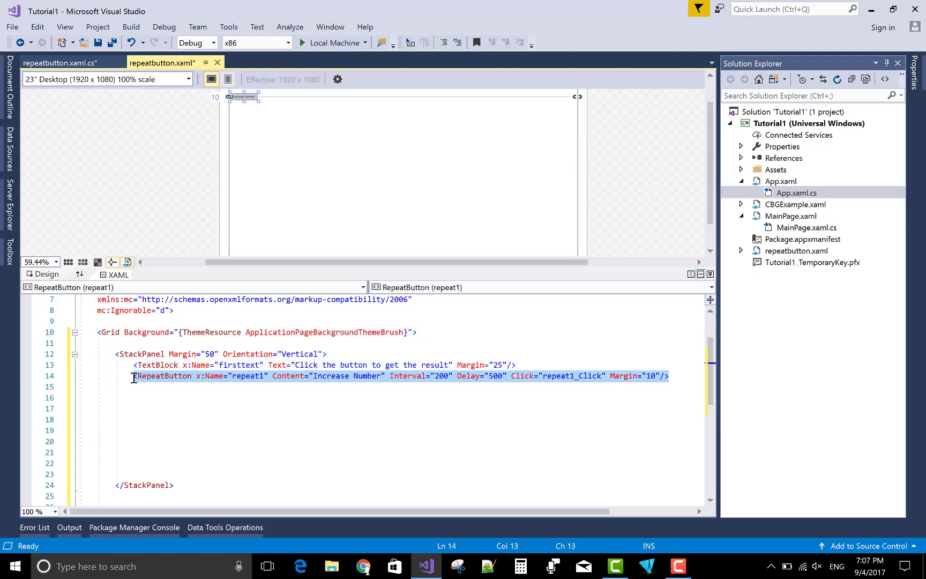
Step: Duplicate the RepeatButton as repeat2 reading "Decrease Number" with a new repeat2_Click handler
click(140, 387)
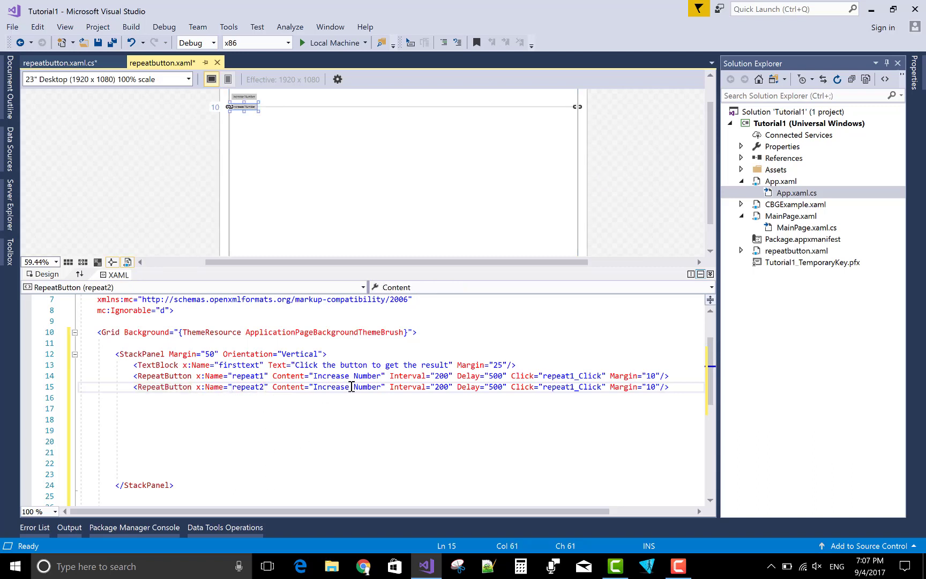
key(Backspace)
text(De)
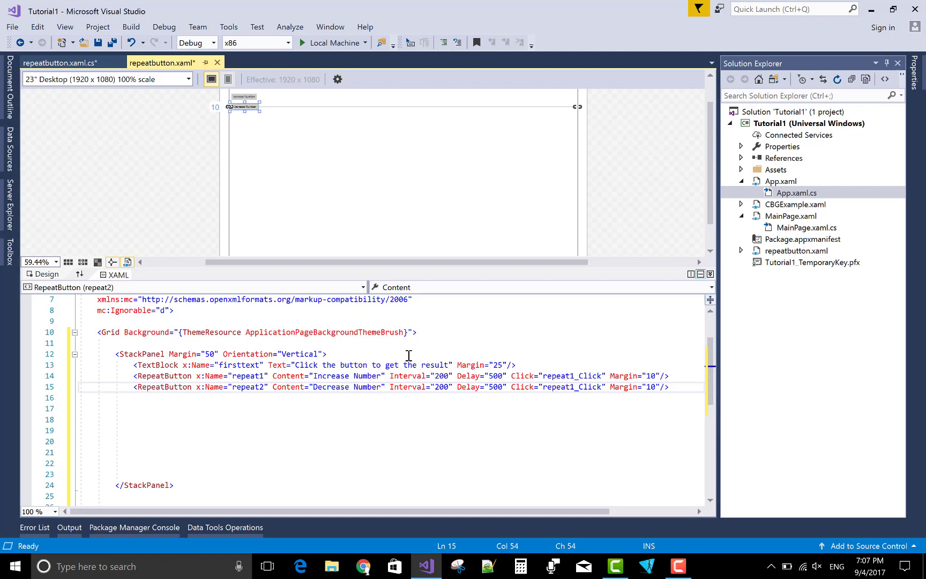
mouse_move(585, 391)
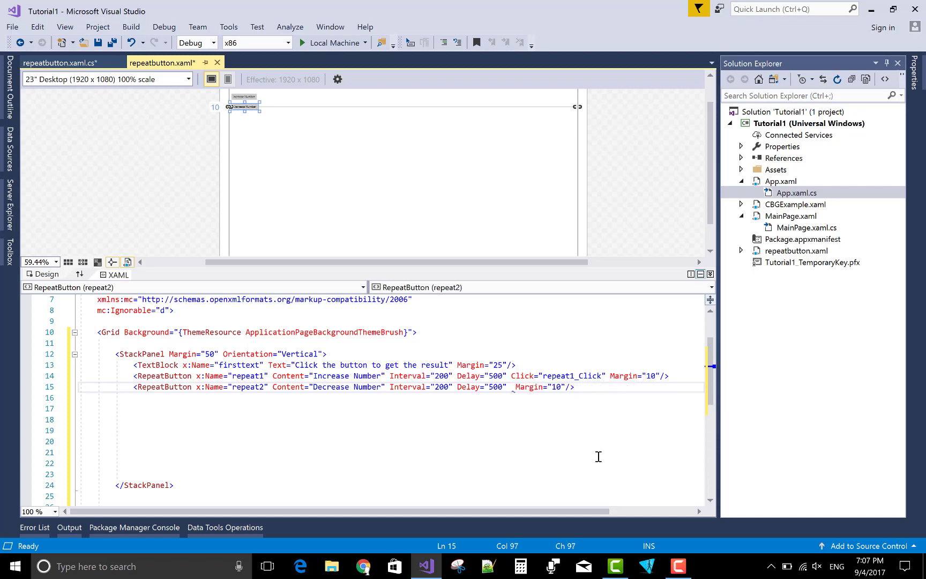
text(cli)
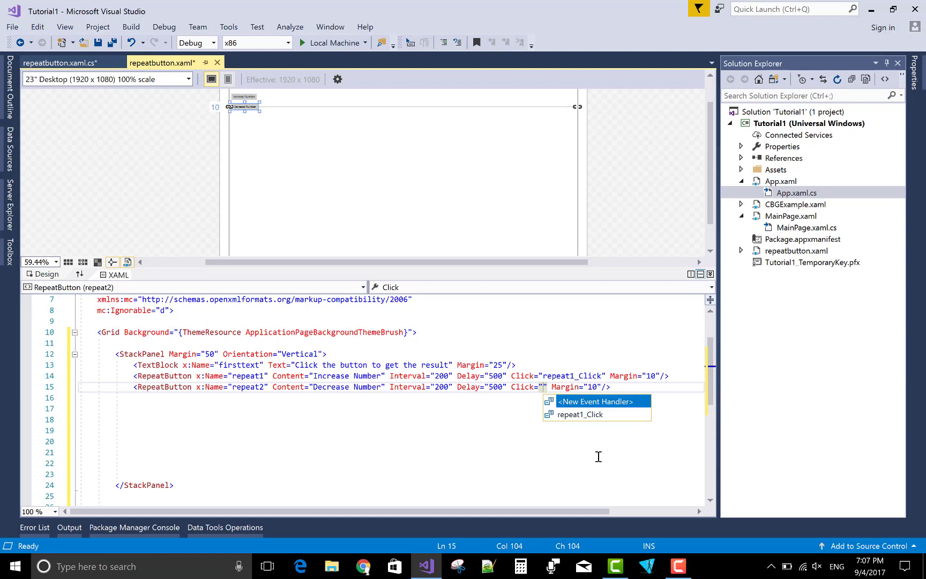
click(595, 402)
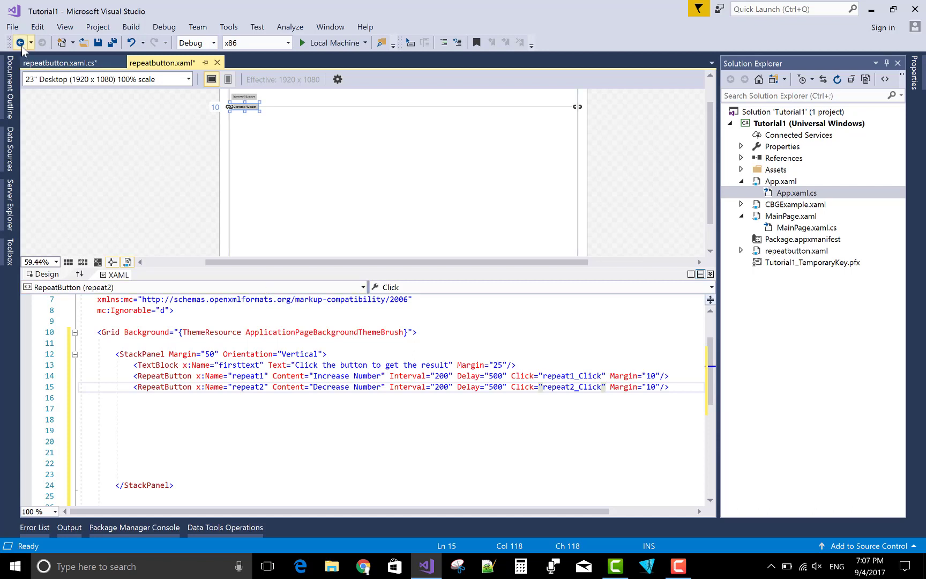
Step: Switch to repeatbutton.xaml.cs and begin a private field declaration above repeat1_Click
click(59, 62)
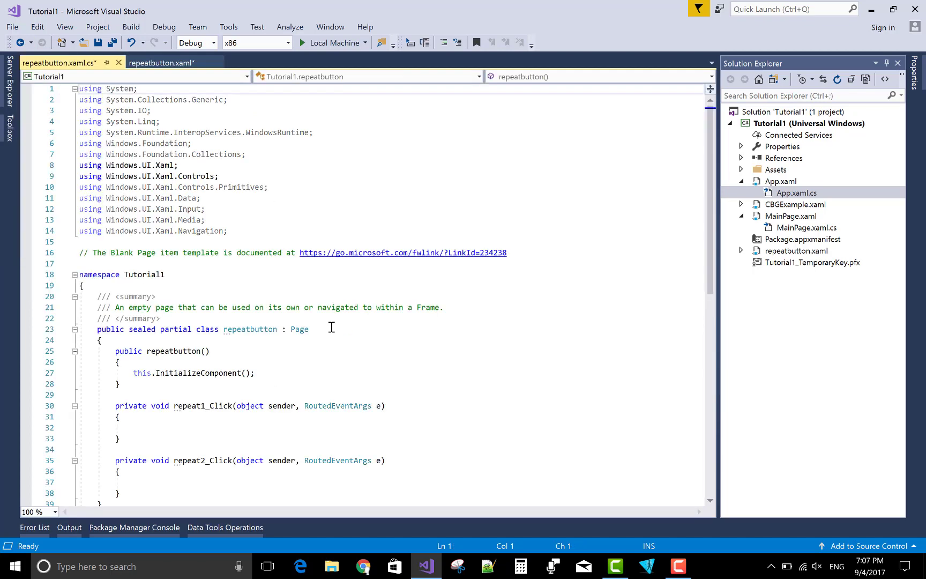
click(145, 318)
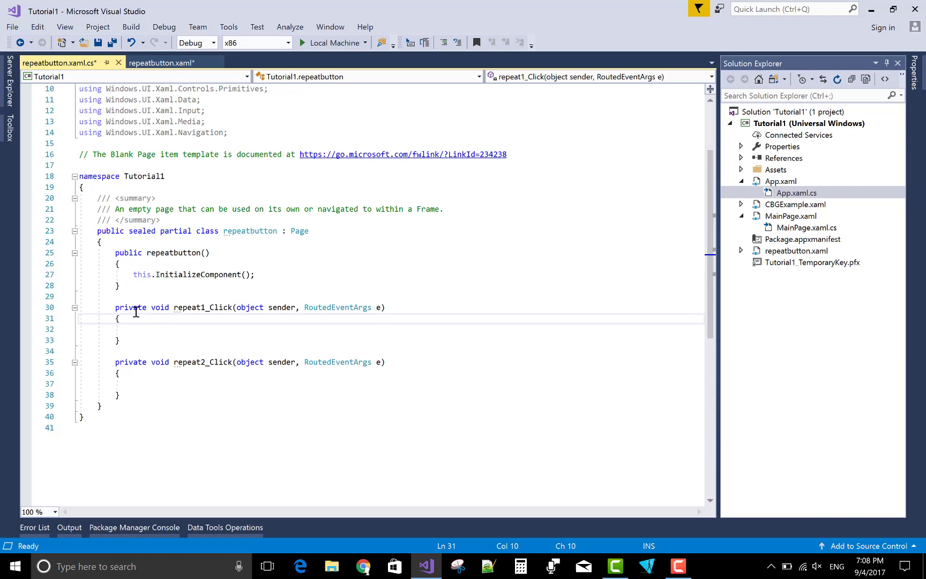
text(private static int)
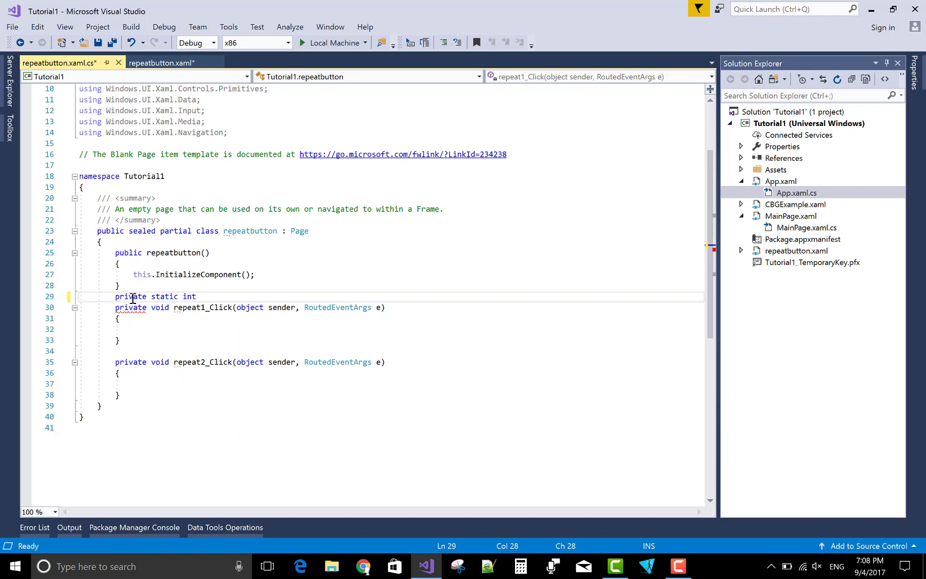
Step: Declare private static int clickcount = 0; and add clickcount += 1; inside repeat1_Click
text(c)
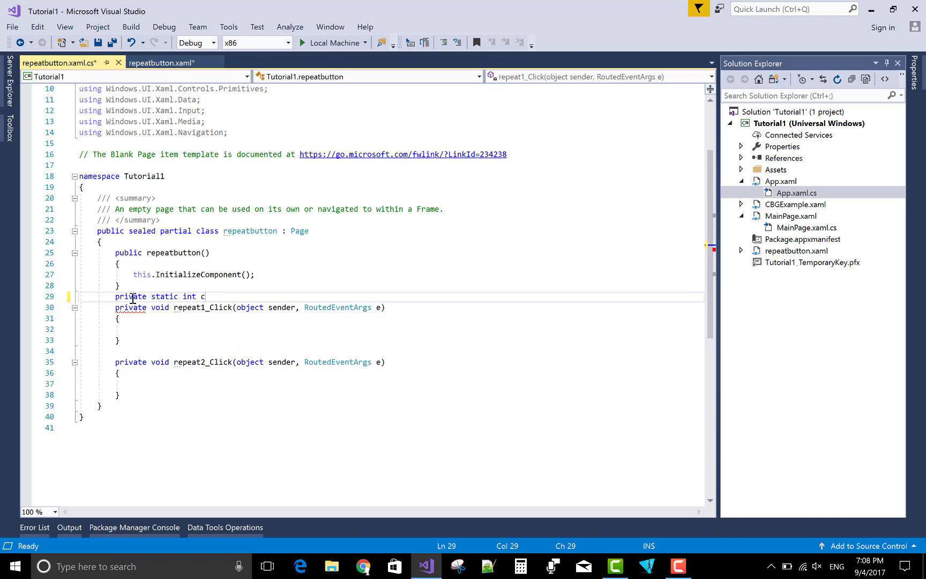
text(lickcount)
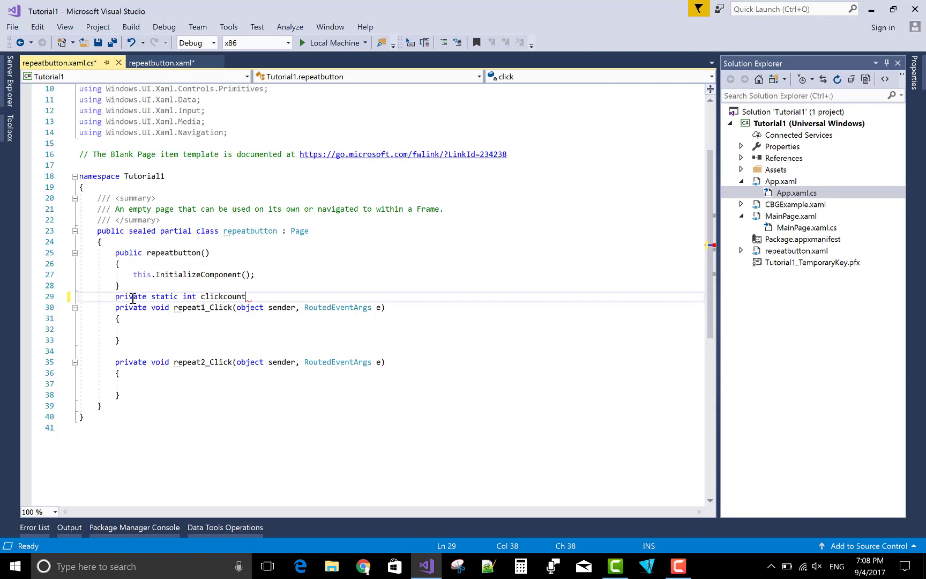
text(=0)
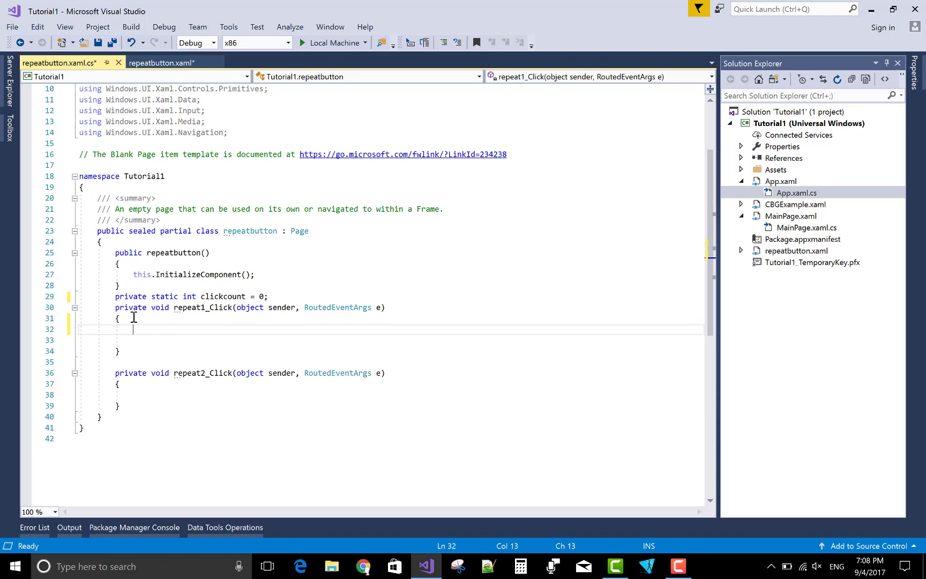
text(clik)
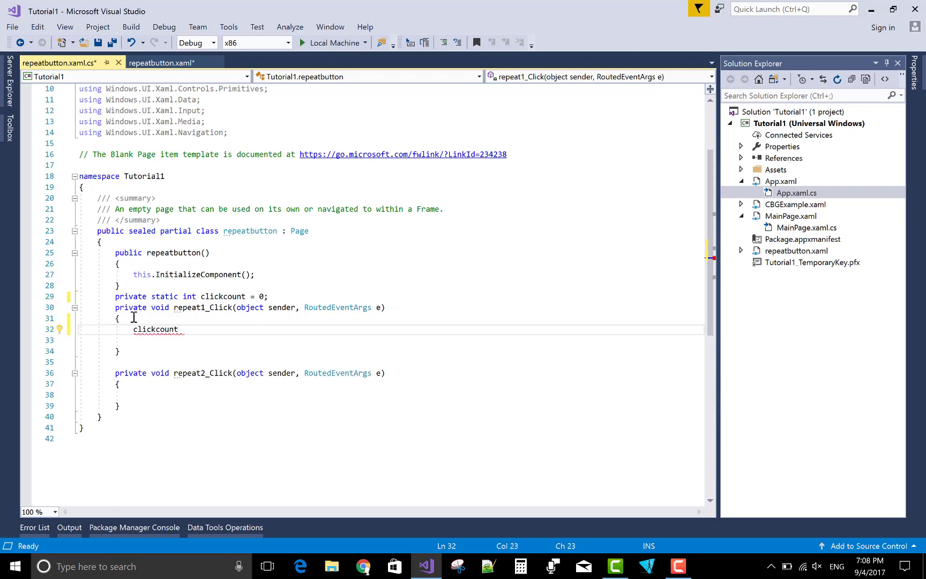
text(+=)
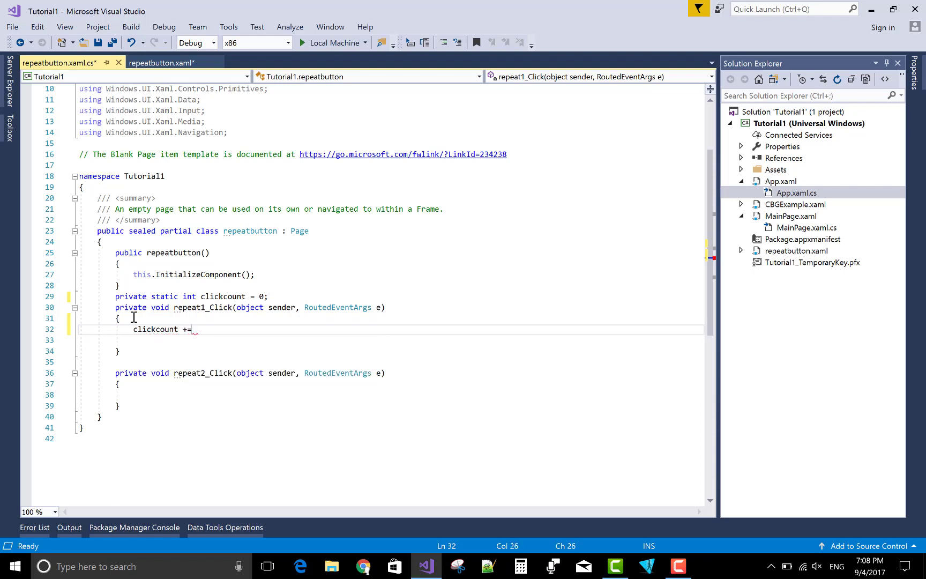
text(1;)
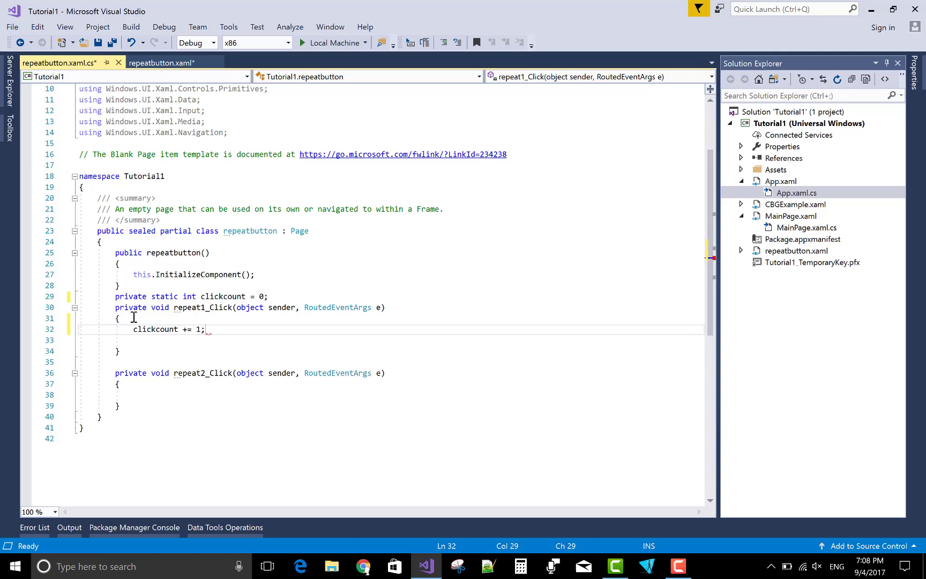
key(Return)
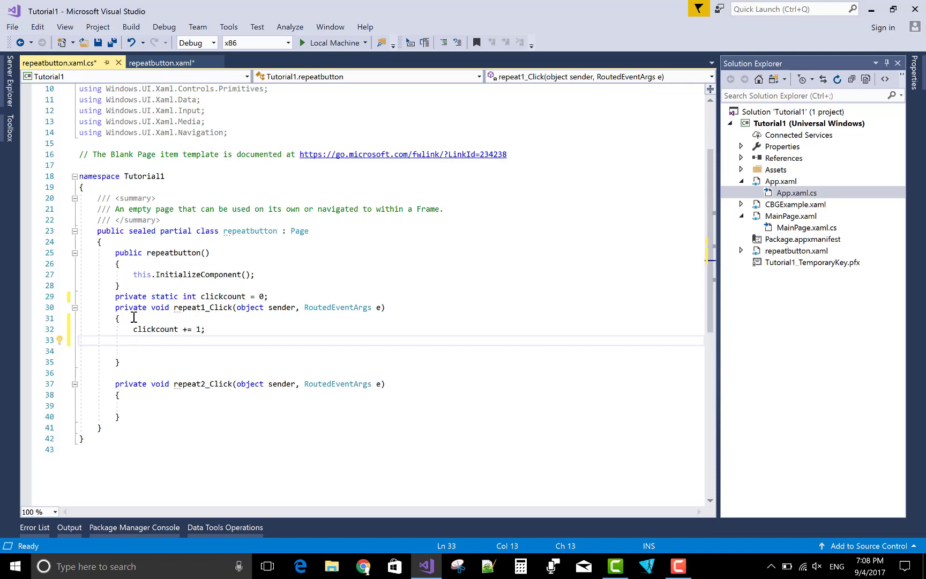
Step: In repeat1_Click add firsttext.Text = "Clicks : " + clickcount; after the increment
click(161, 62)
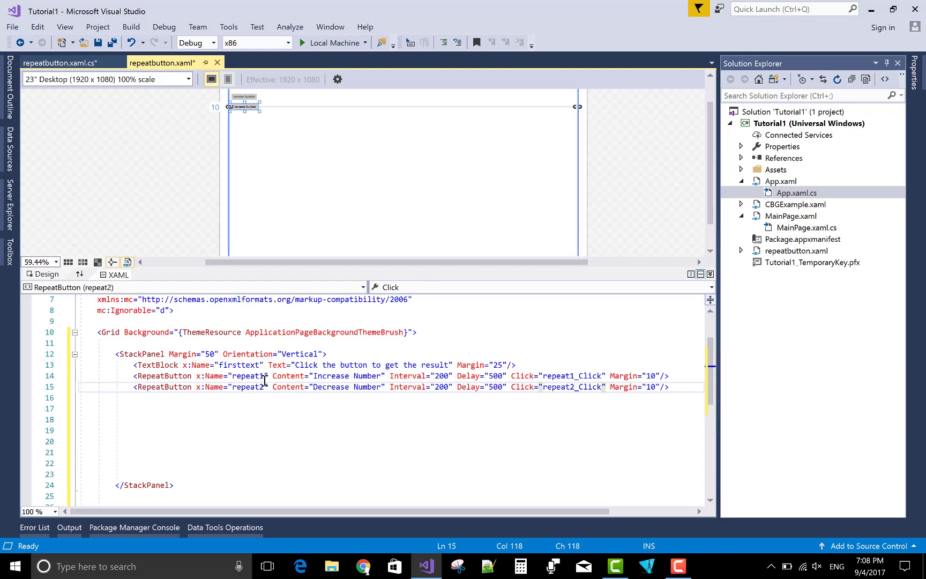
click(59, 63)
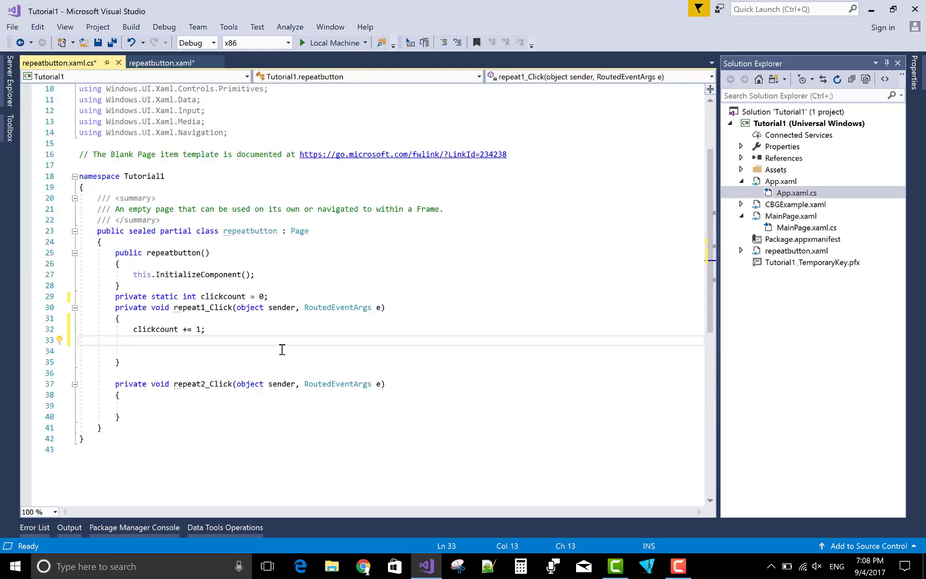
text(firsttext)
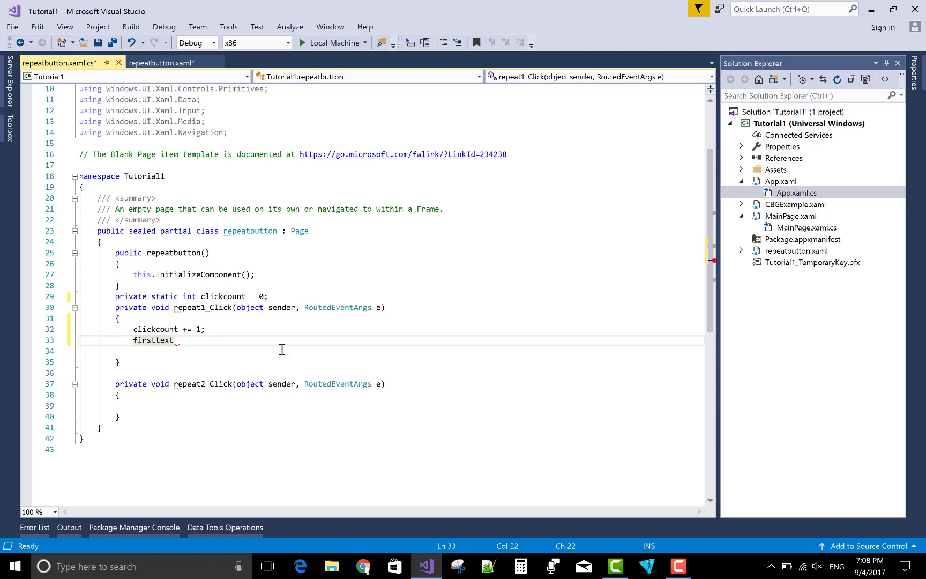
text(.text)
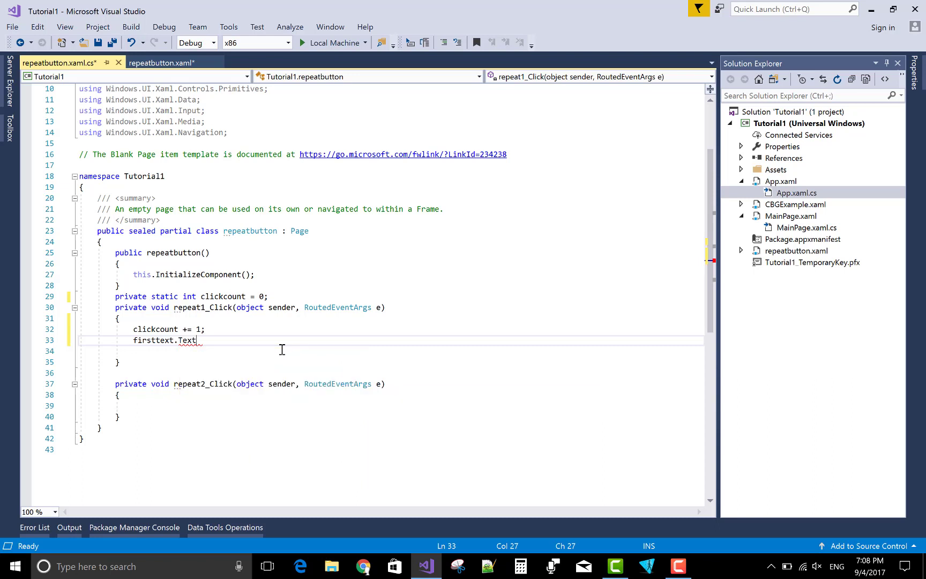
text(=)
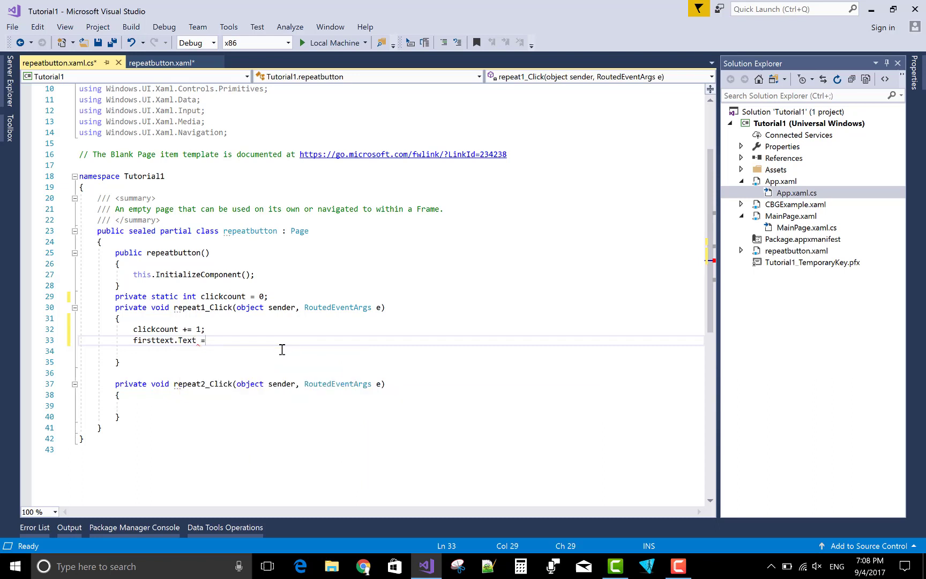
text(")
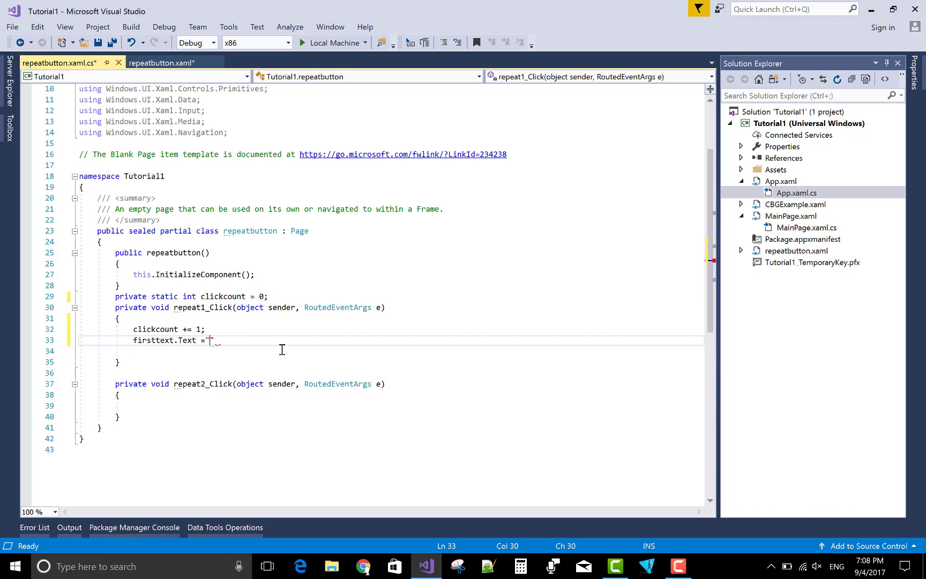
text(C)
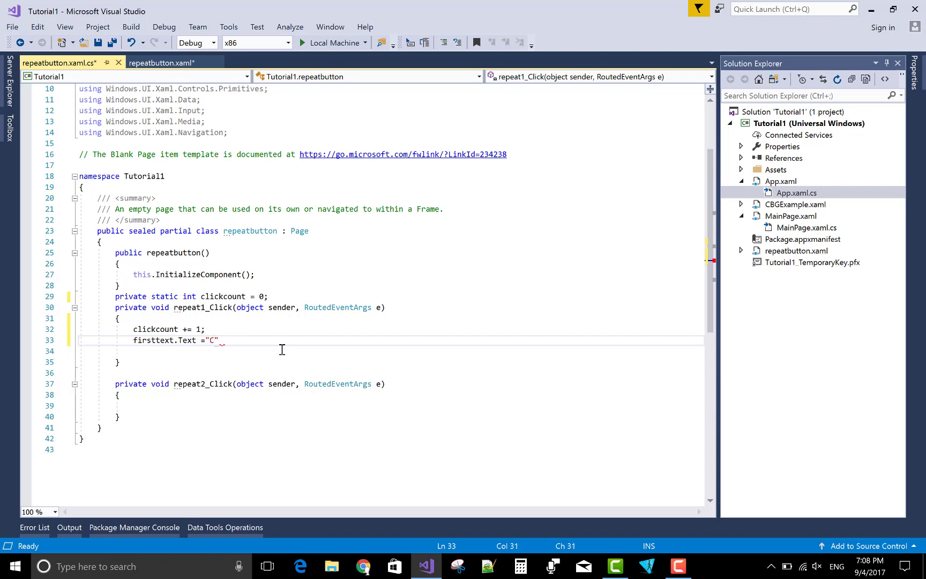
text(lick)
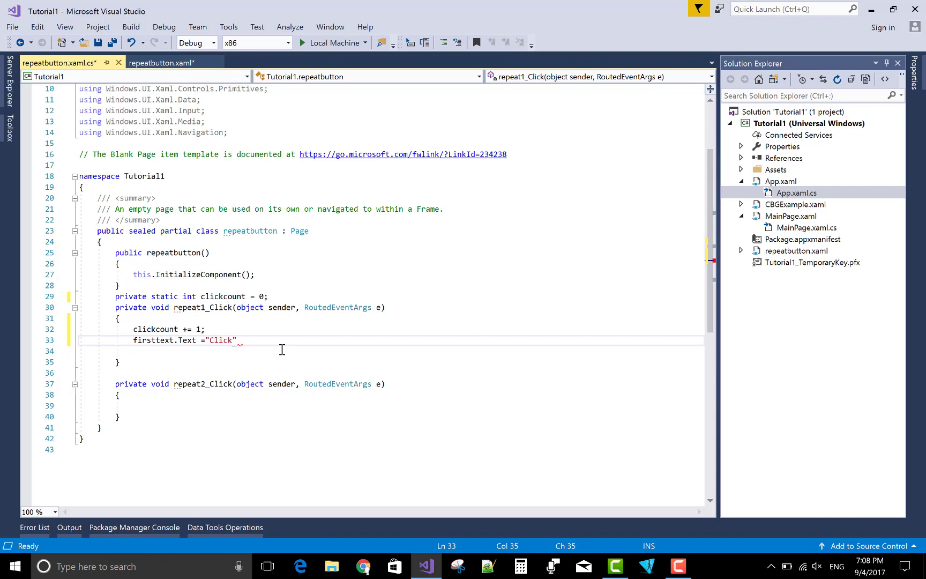
text(s)
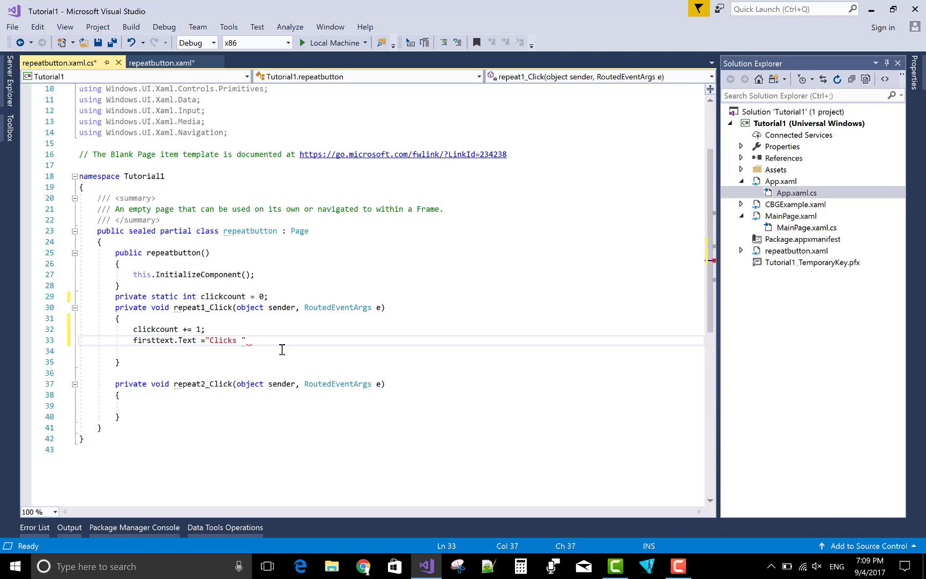
text(:)
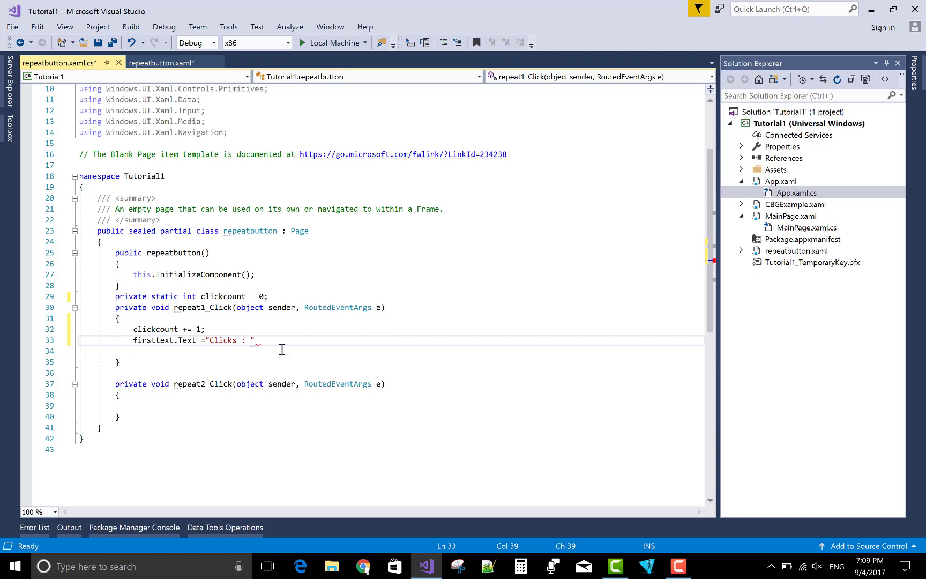
text(+)
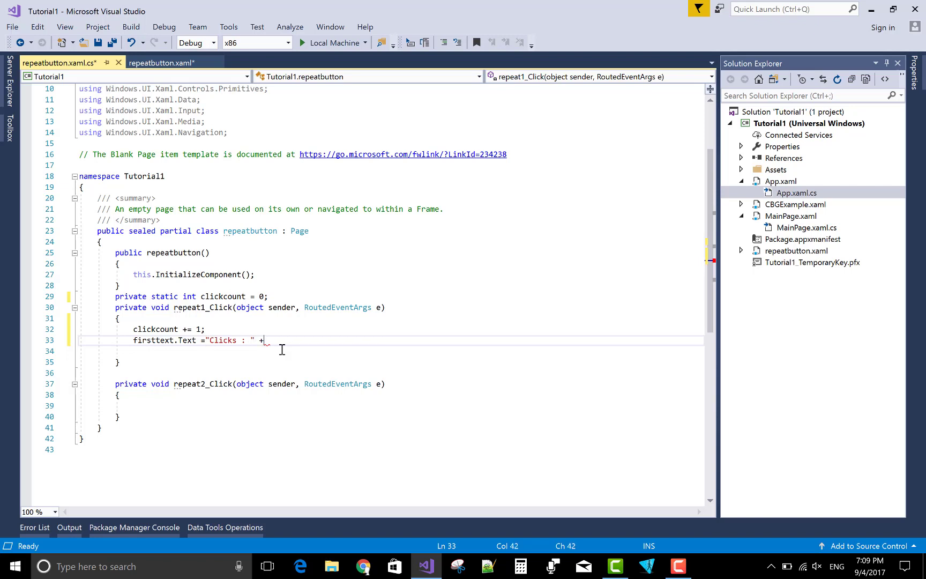
text(clickcount)
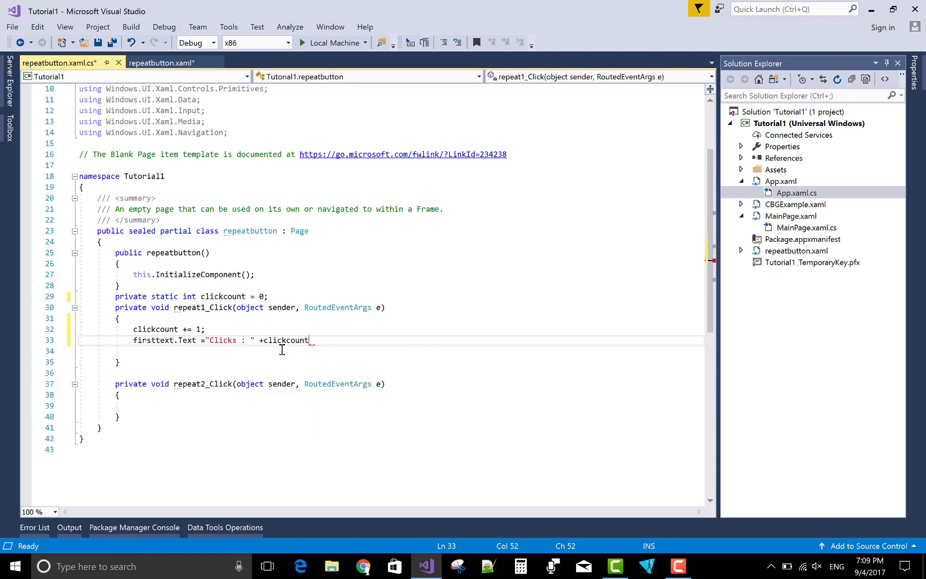
text(;)
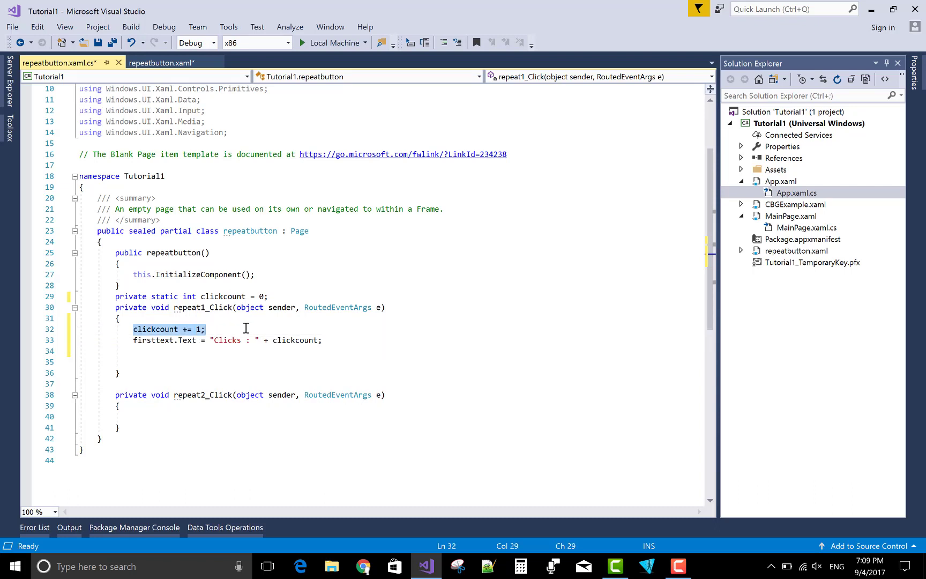
Step: Fill repeat2_Click with clickcount -= 1; and firsttext.Text = "Clicks : " + clickcount;
click(131, 414)
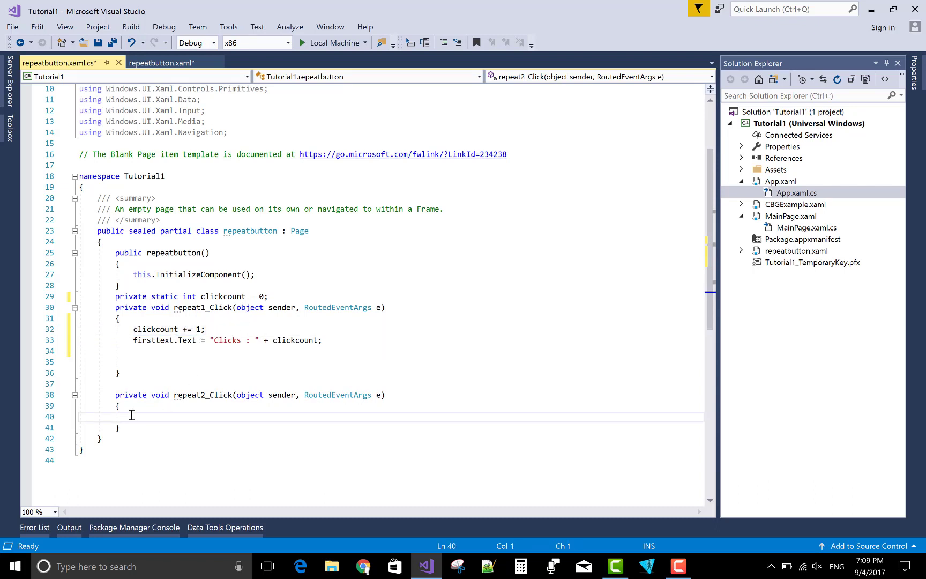
text(clickcount += 1;)
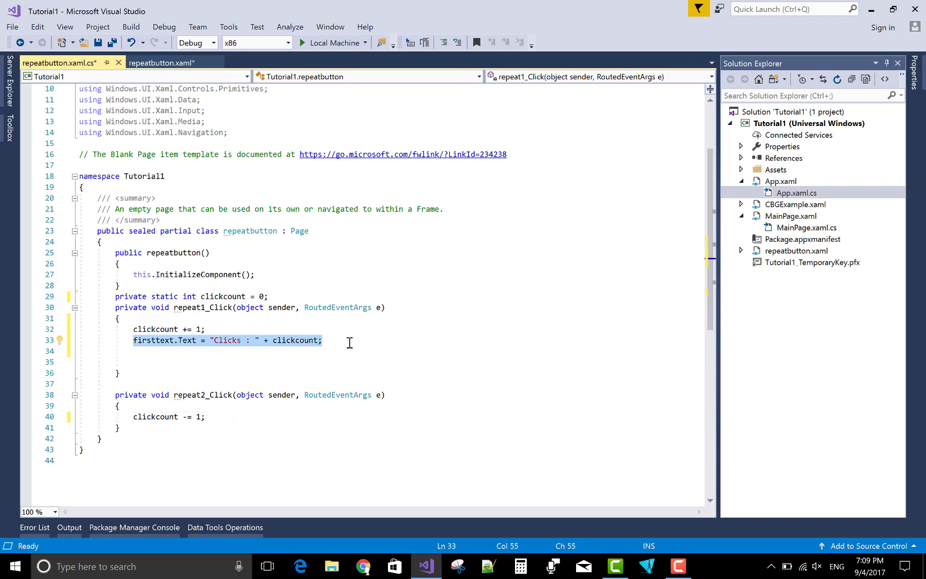
mouse_move(153, 432)
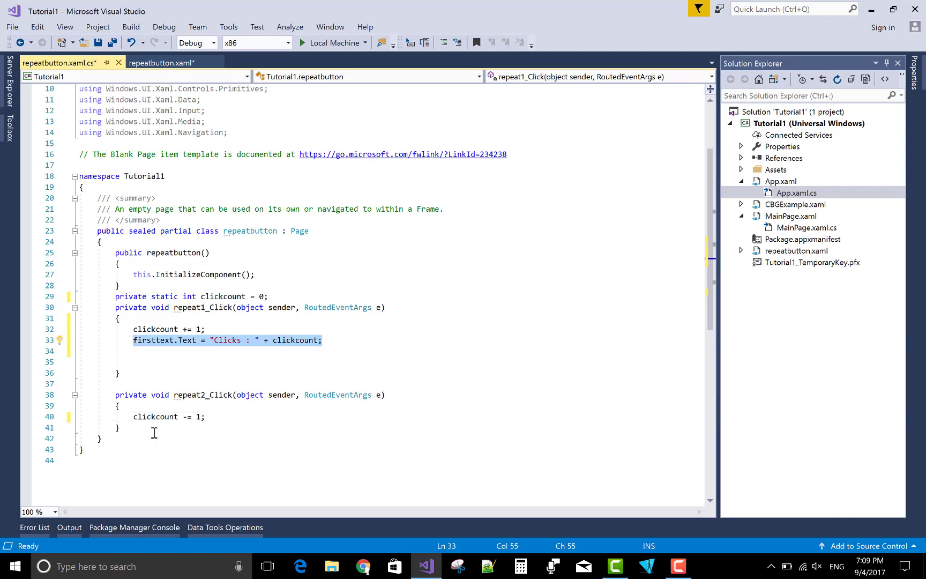
text(firsttext.Text = "Clicks : " + clickcount;)
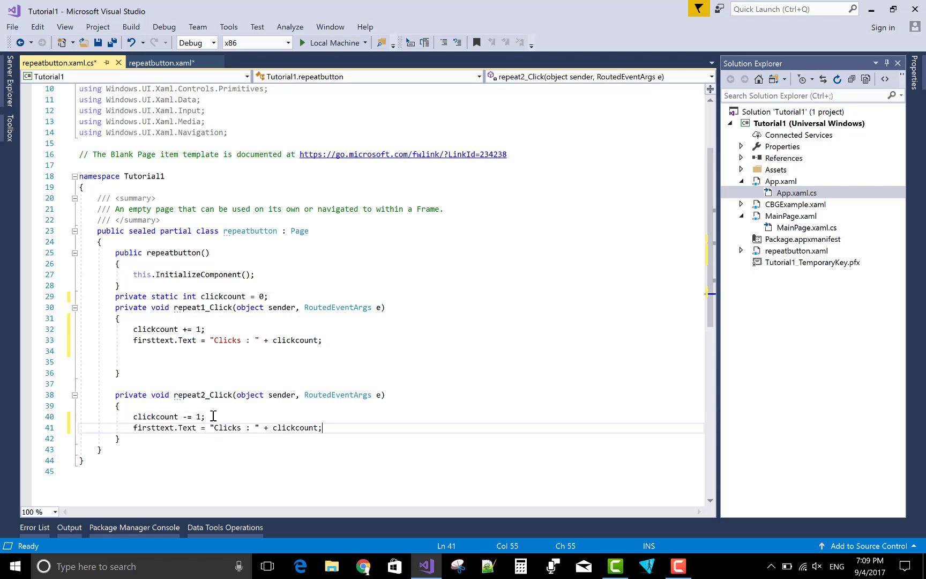
click(428, 329)
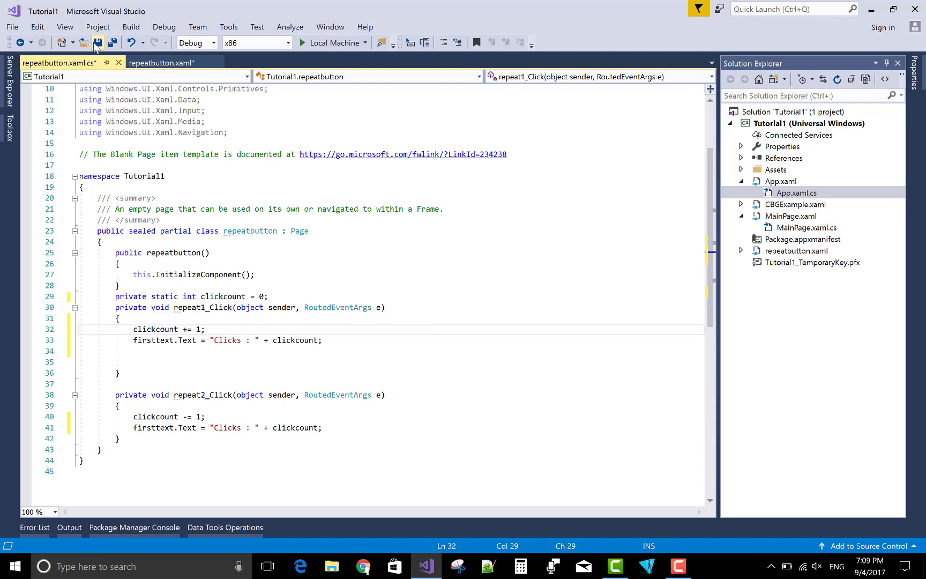
Step: Save all changes before running the Tutorial1 app
click(160, 62)
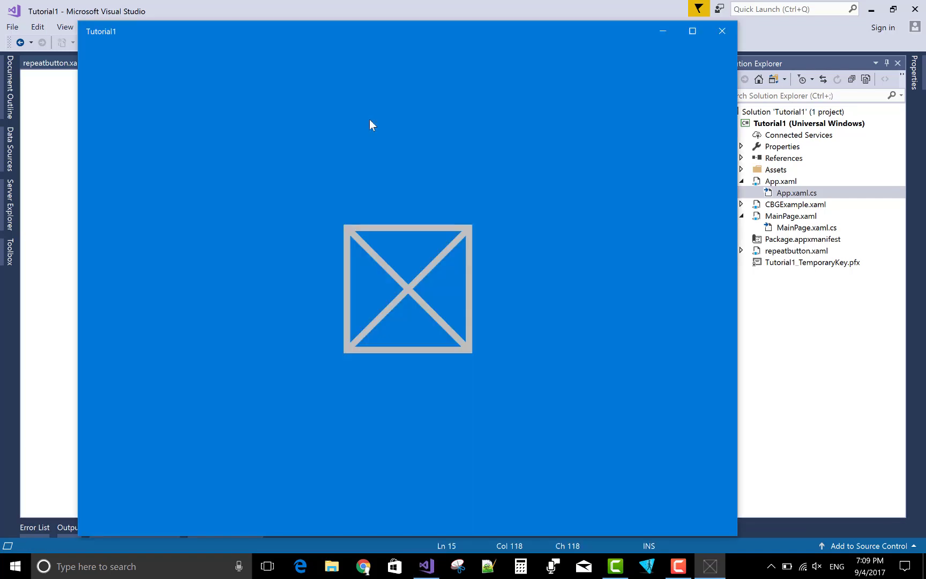
Step: Run Tutorial1 and hold Increase Number and Decrease Number to watch the Clicks total change
key(F5)
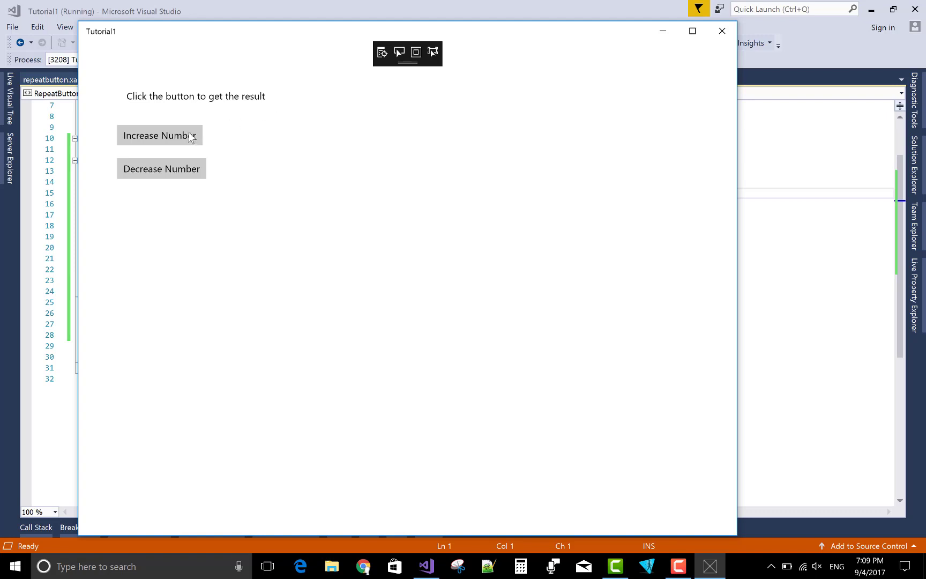
click(159, 135)
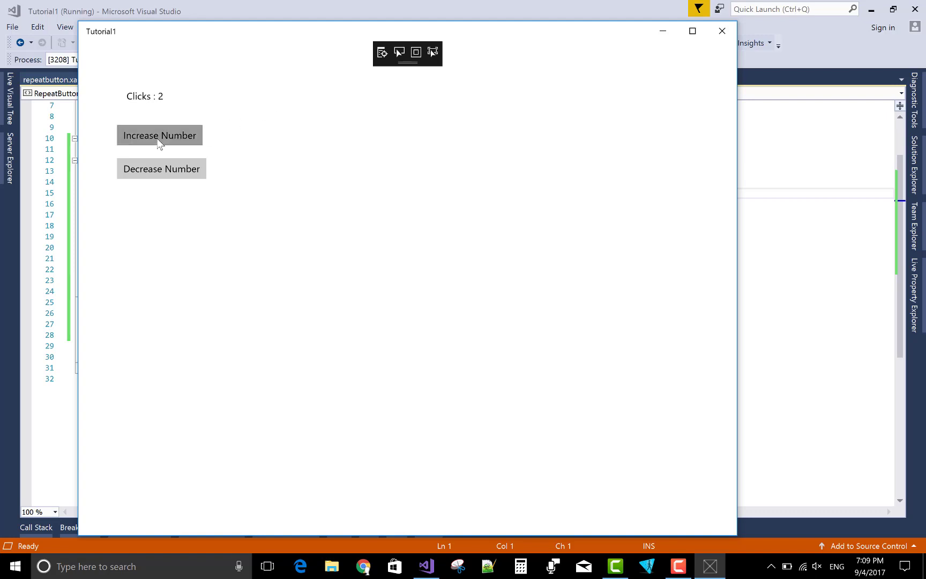
click(160, 135)
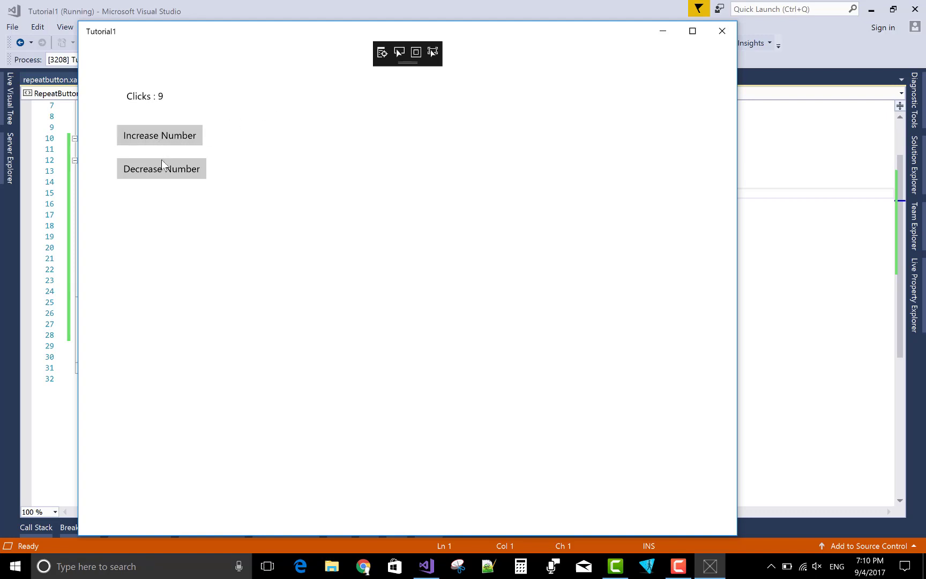
click(161, 168)
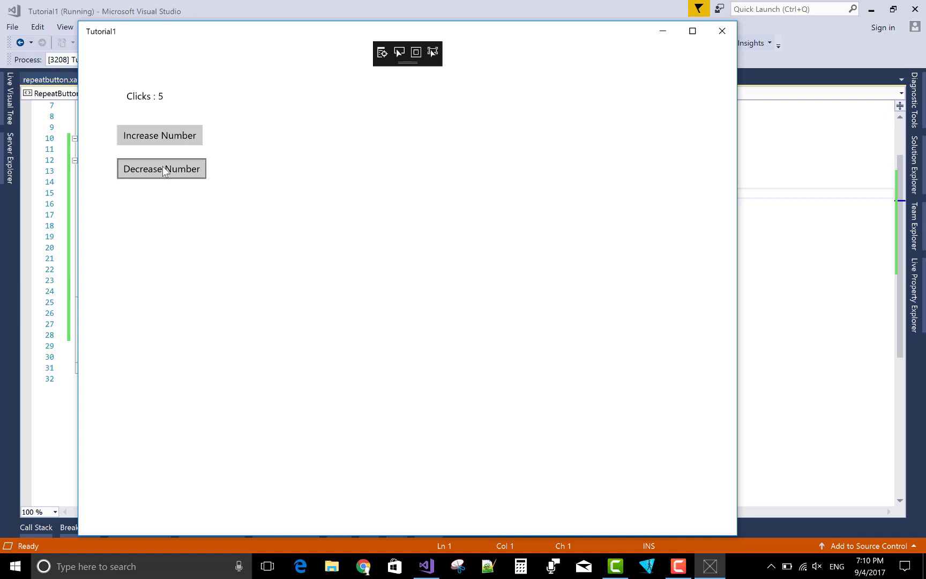
click(159, 136)
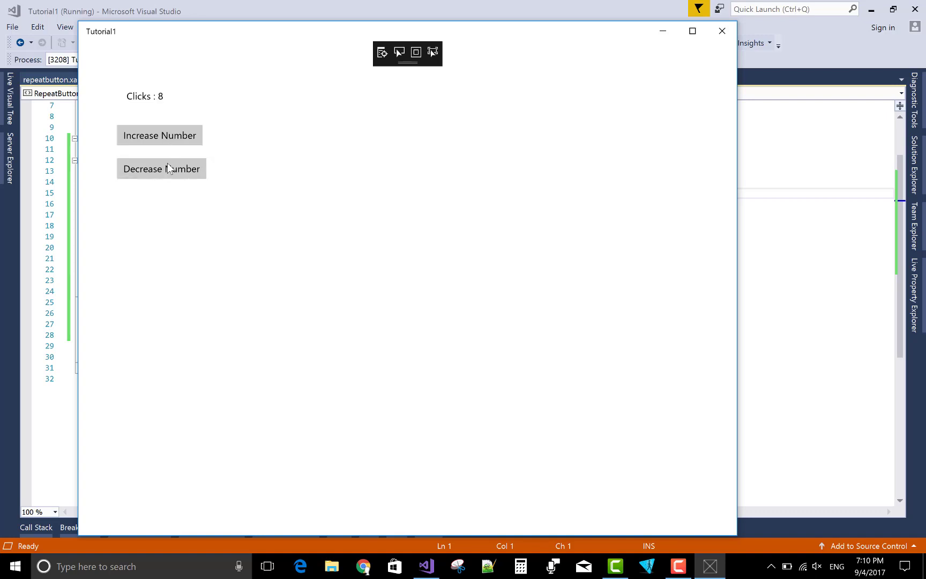
click(161, 170)
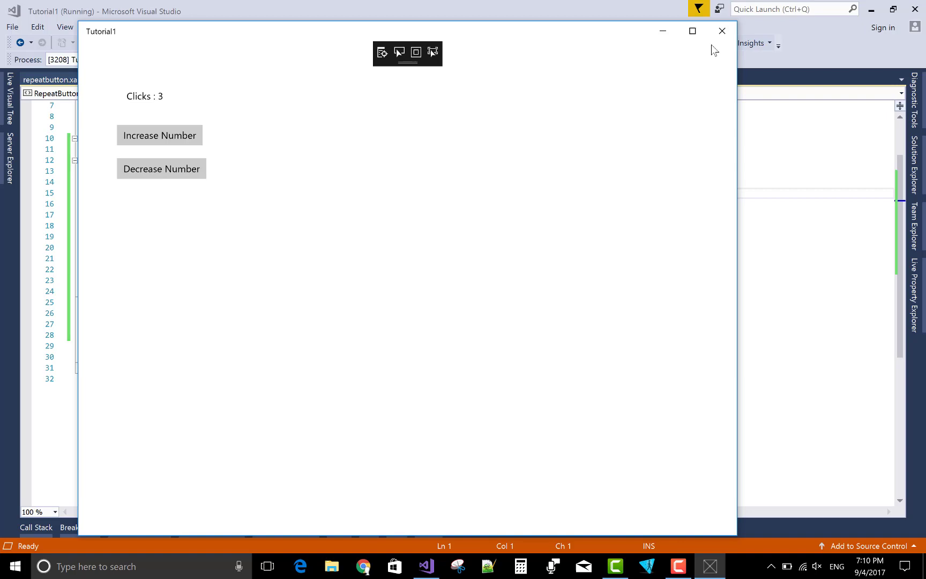
Step: Close the Tutorial1 window and stop the debugging session
click(721, 31)
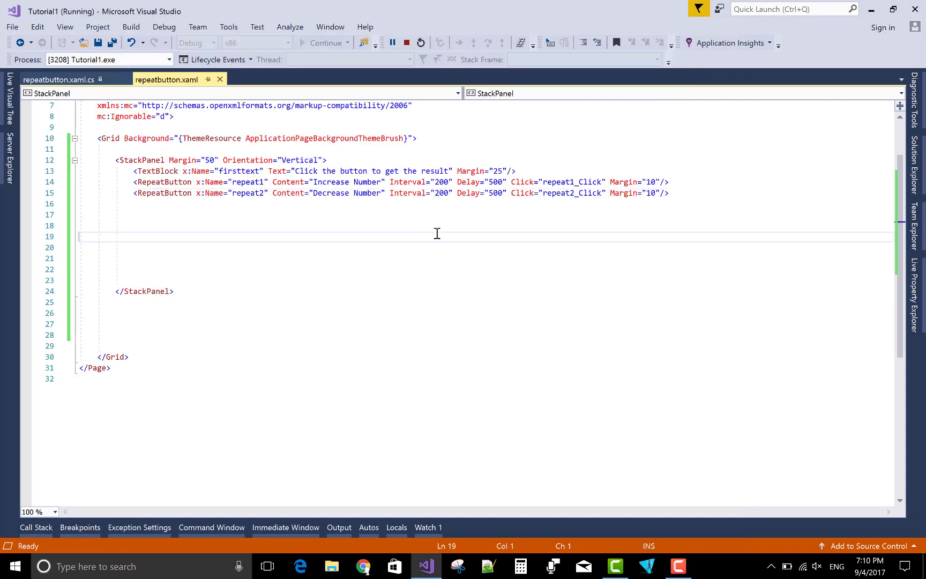
click(406, 42)
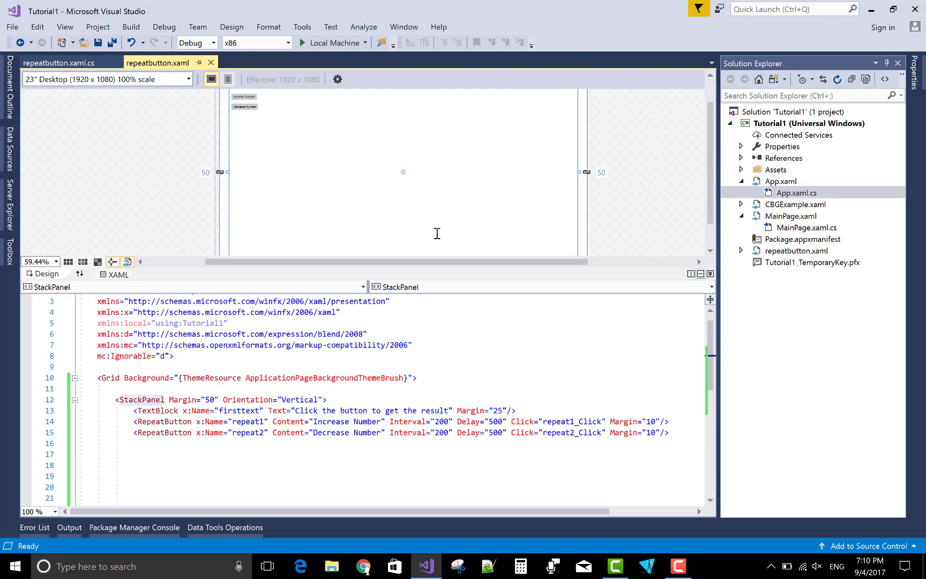